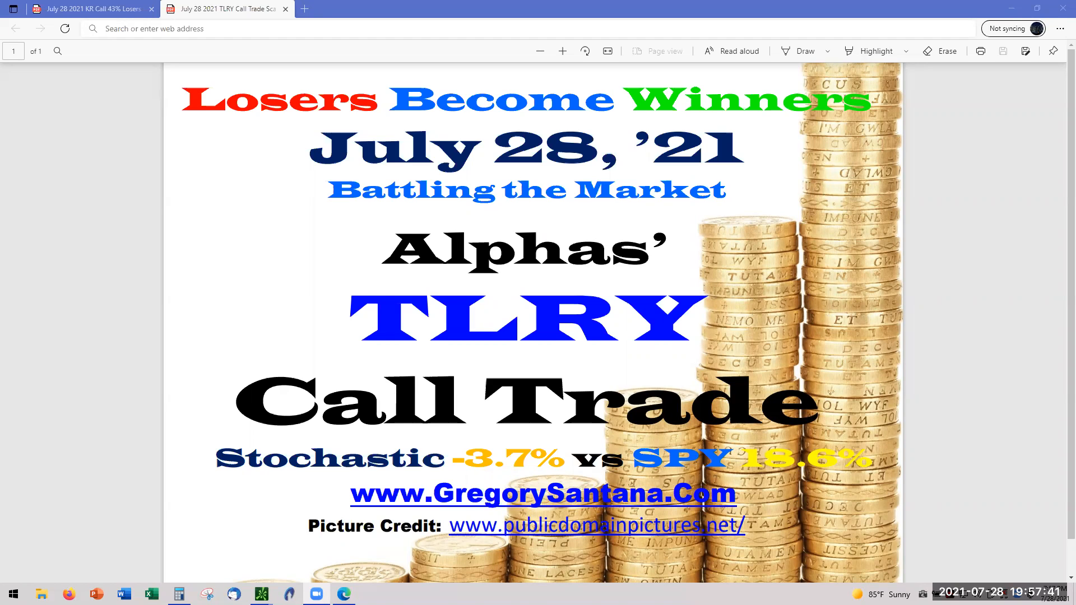
mouse_move(101, 315)
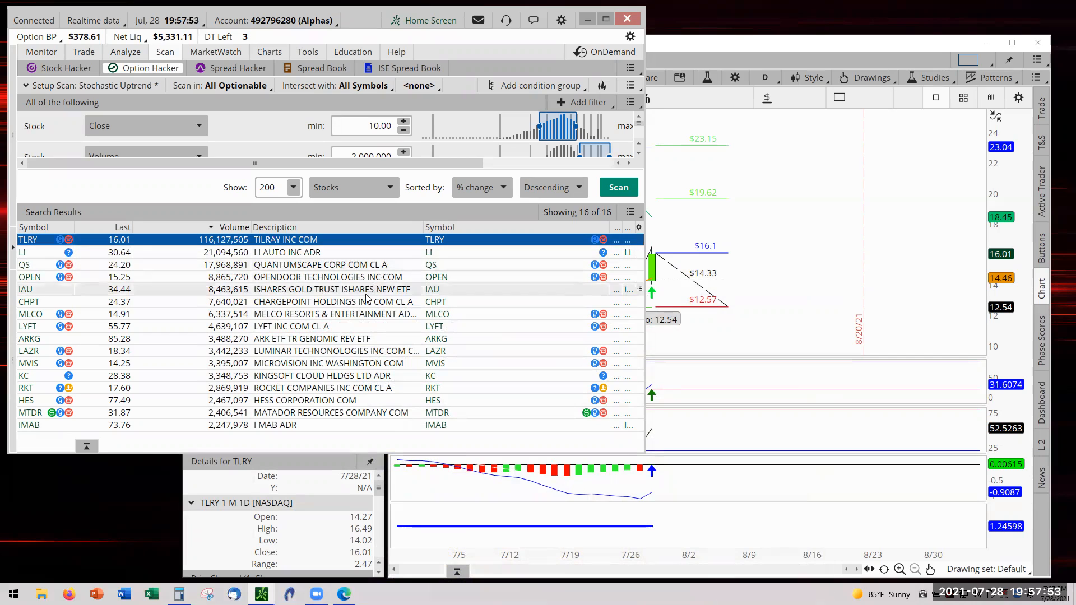
mouse_move(194, 316)
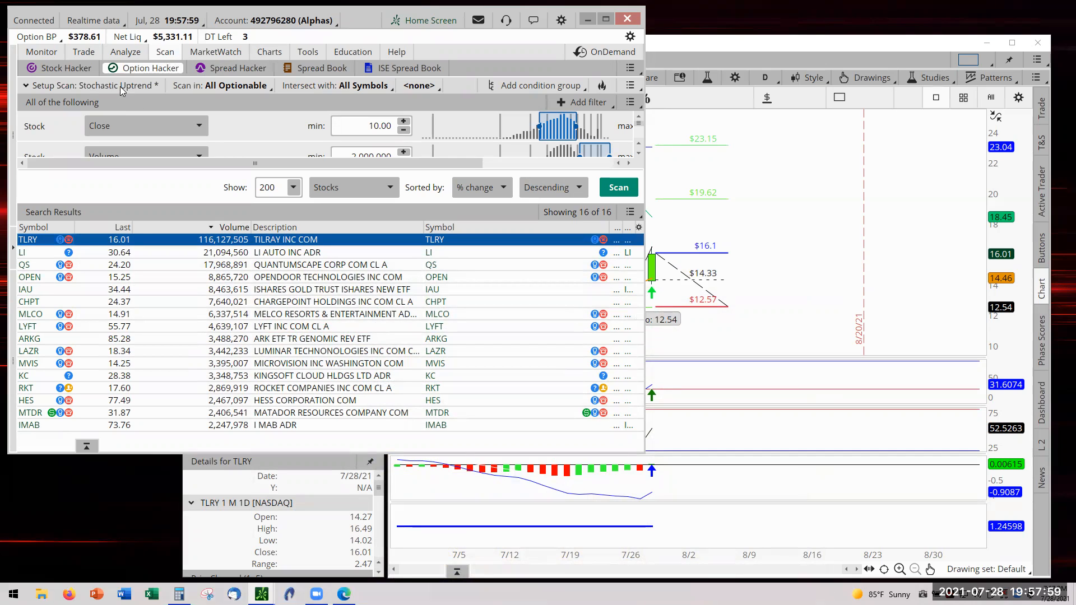
mouse_move(532, 165)
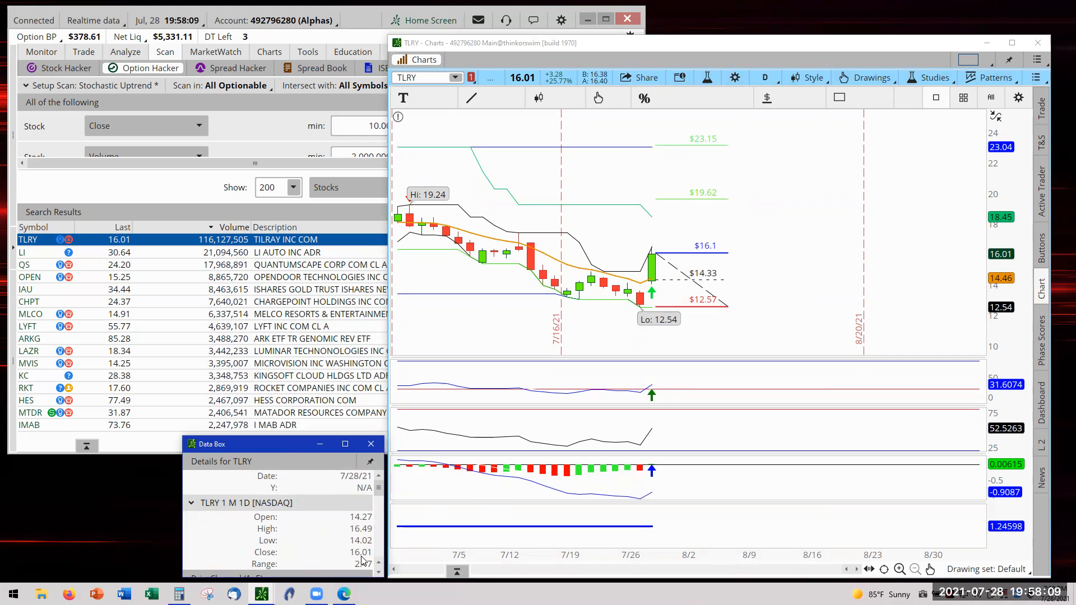
mouse_move(682, 255)
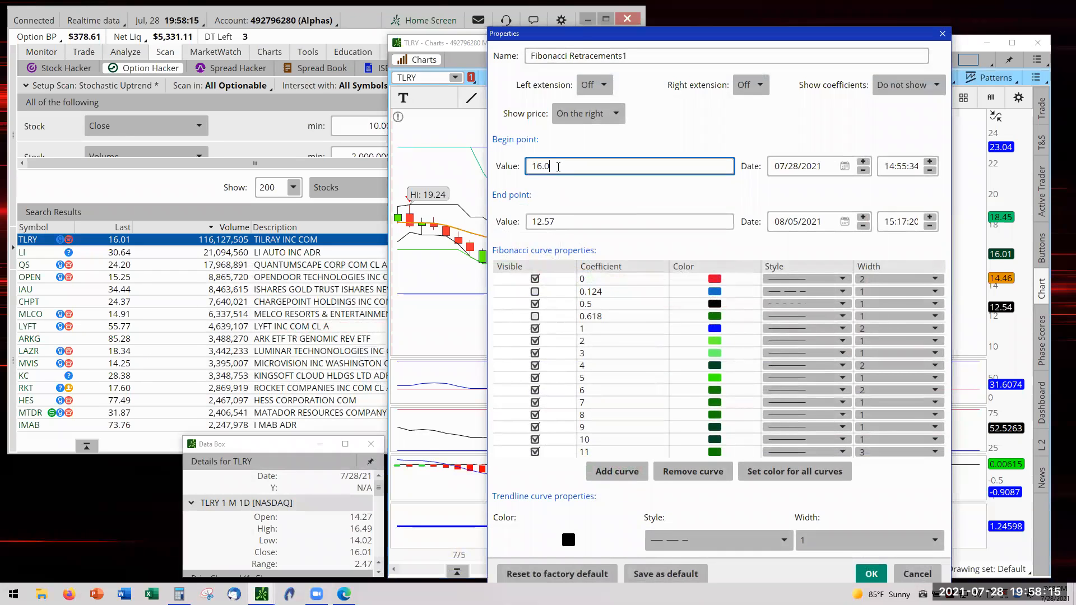
Step: Change the Fibonacci retracement's End value to 12.50 and apply the redrawn levels
click(628, 221)
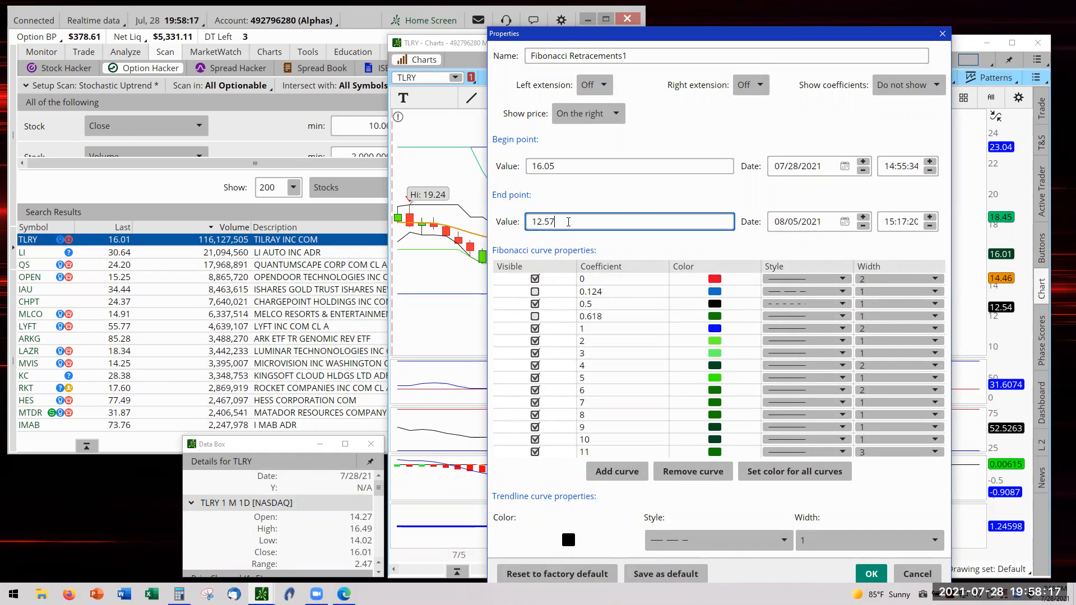
text(12.50)
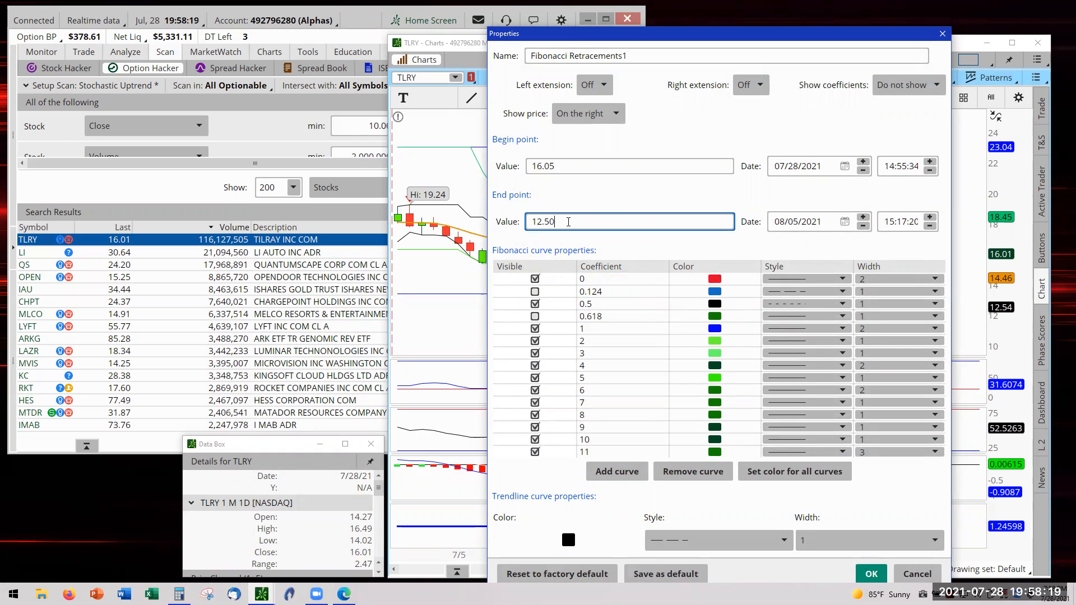
click(869, 574)
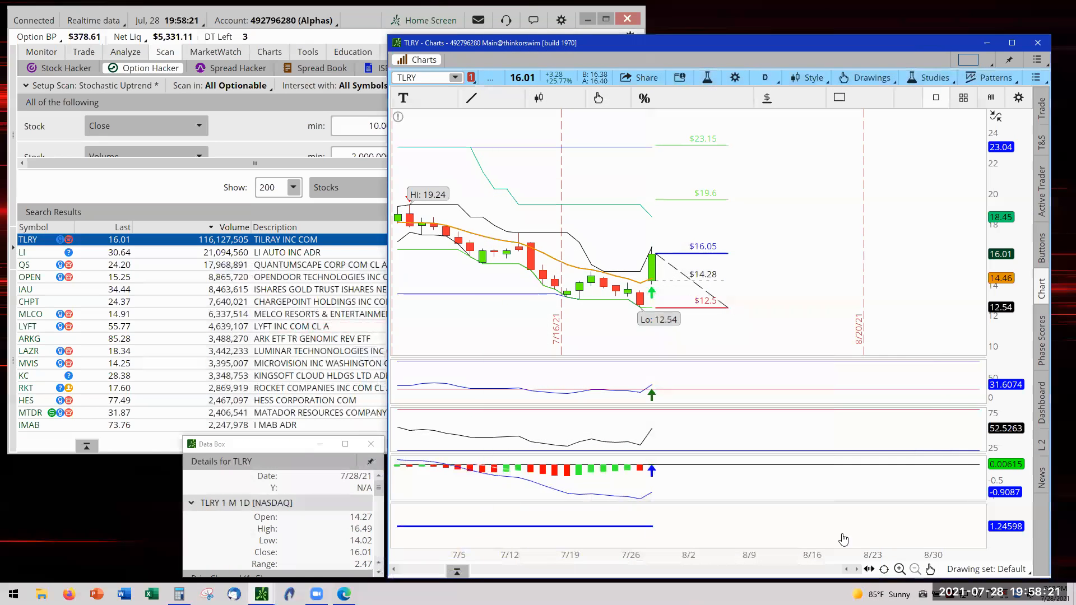
mouse_move(690, 256)
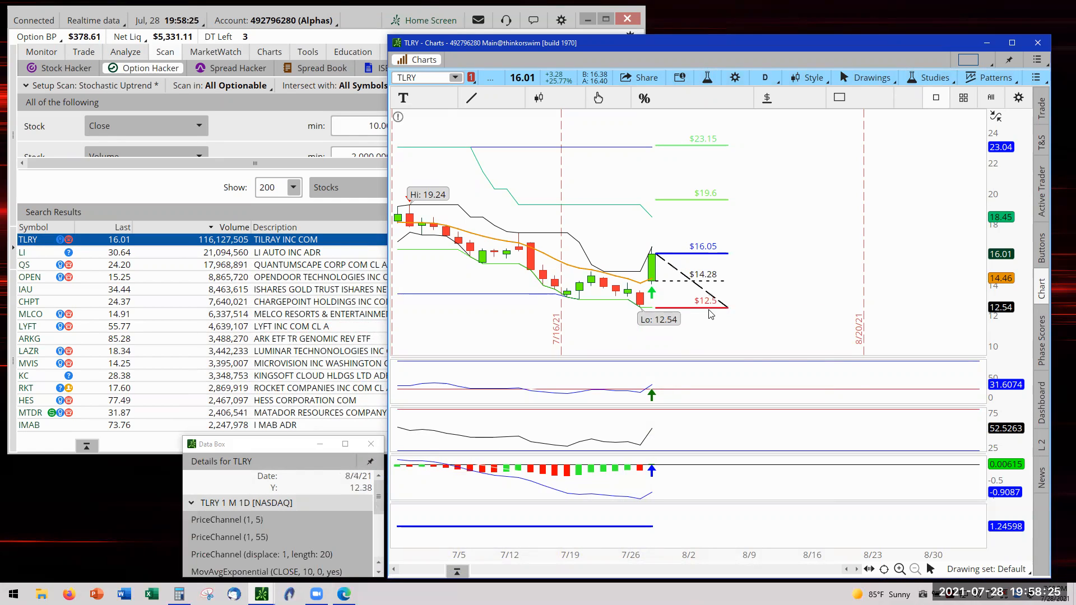
mouse_move(718, 314)
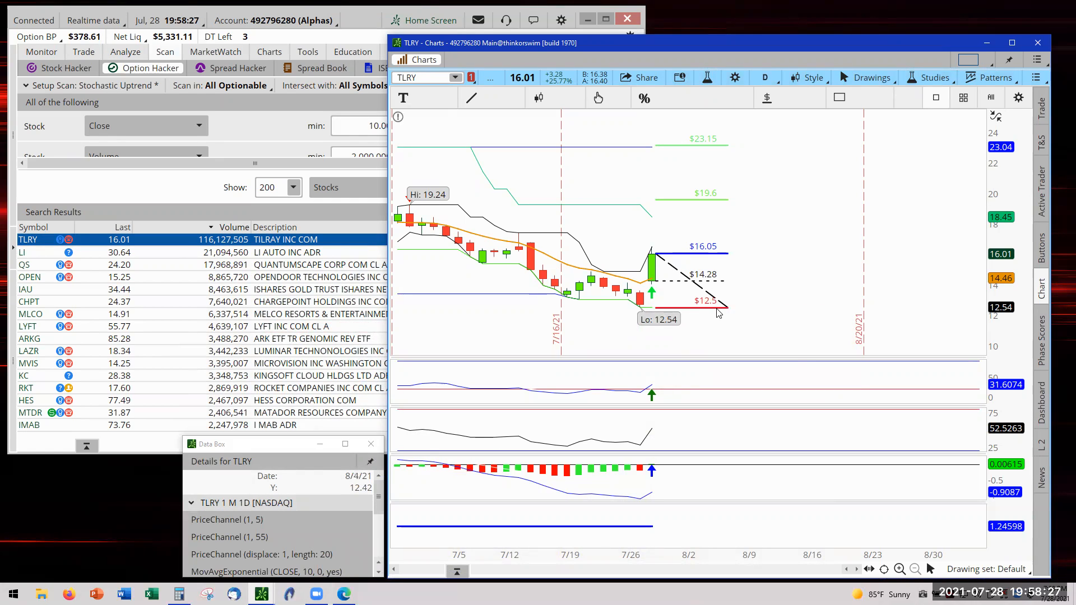
mouse_move(709, 260)
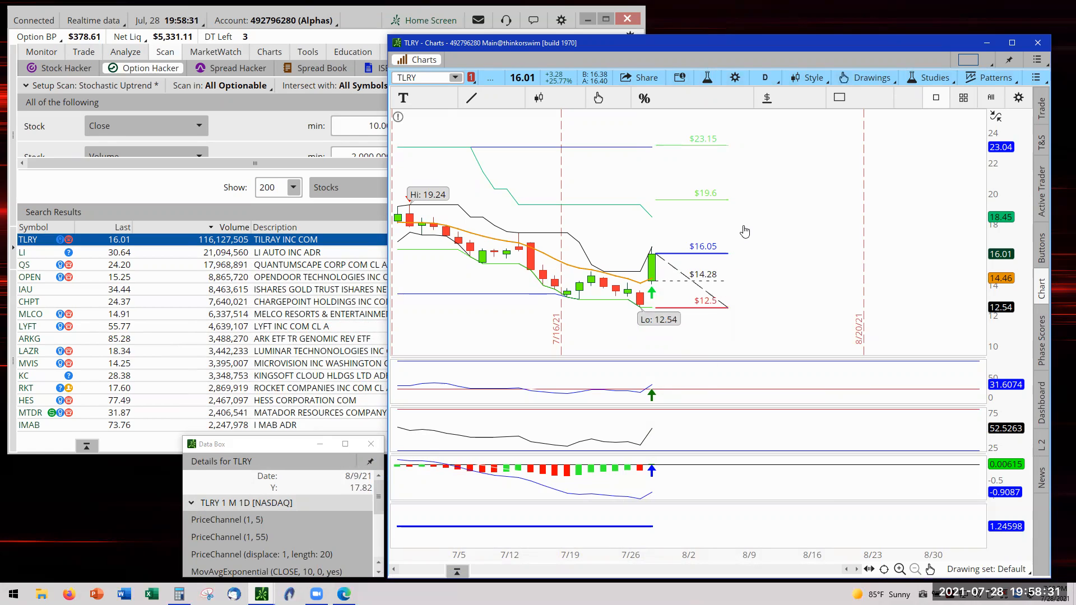
mouse_move(739, 337)
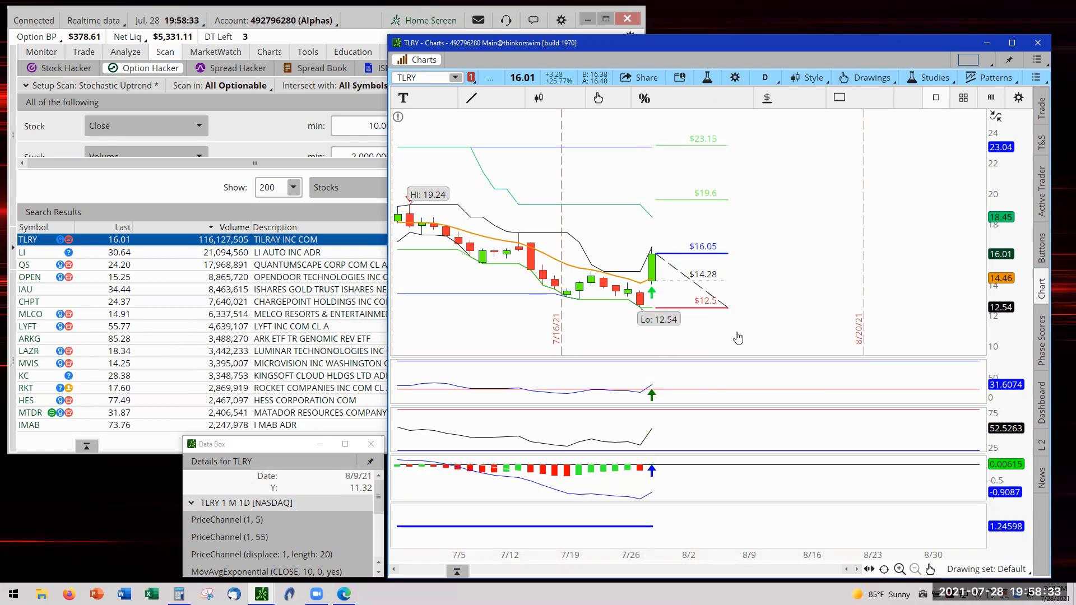
mouse_move(757, 205)
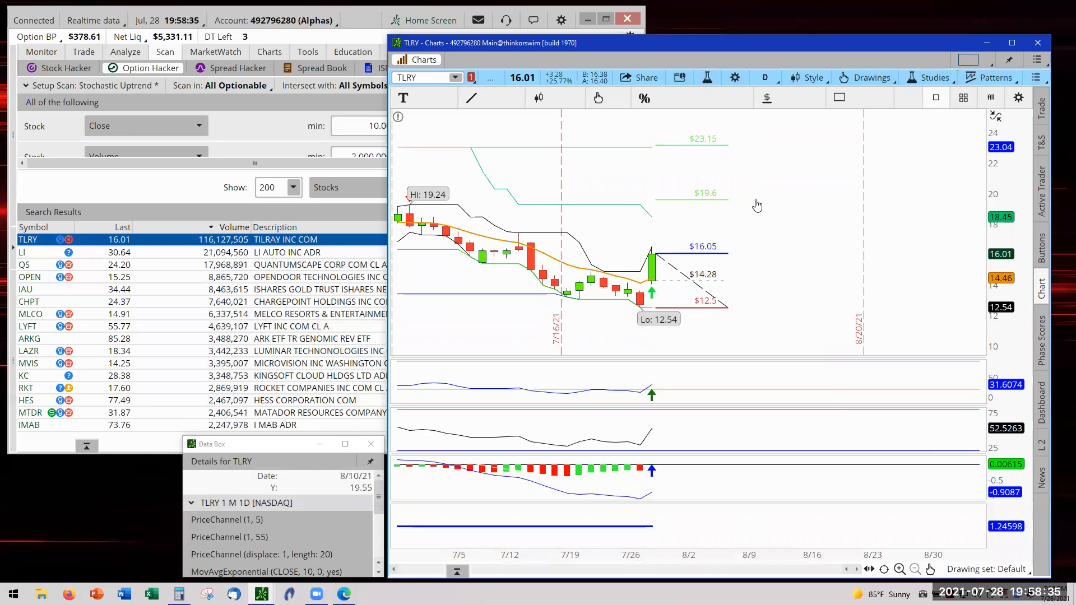
mouse_move(762, 174)
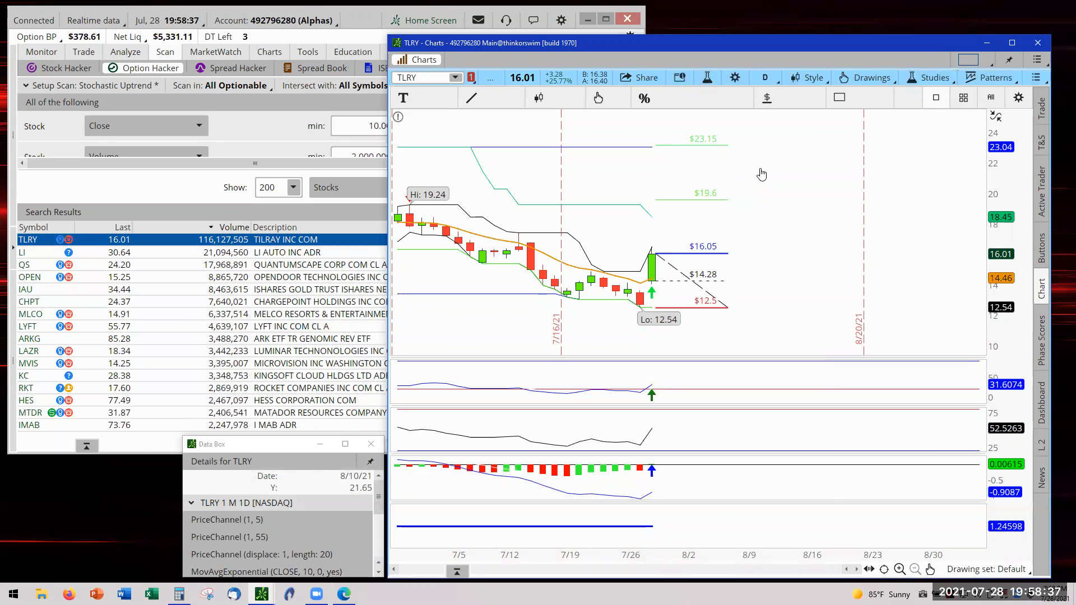
mouse_move(679, 268)
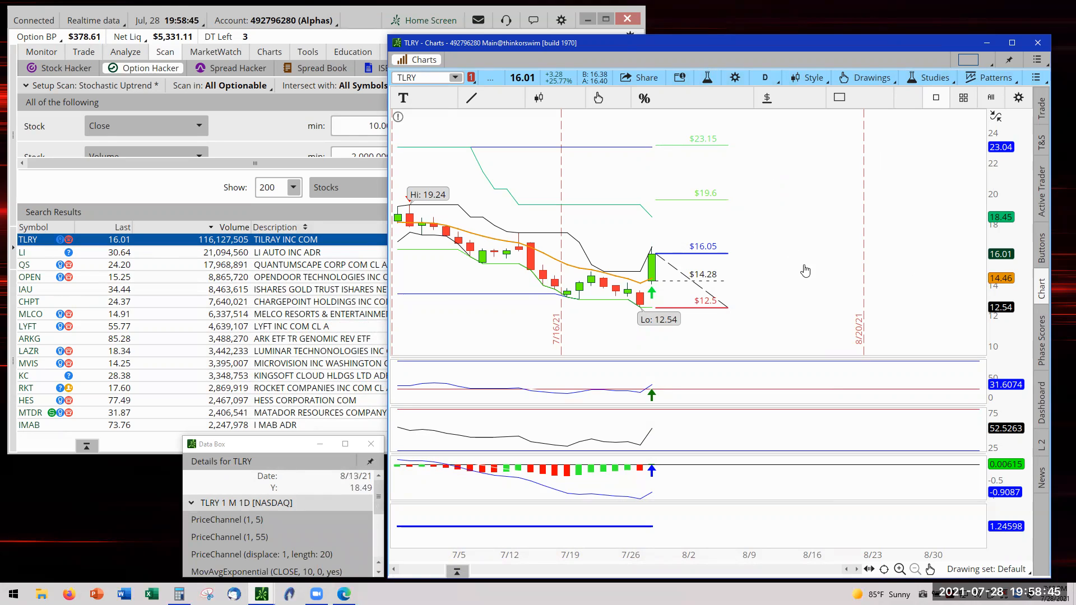
mouse_move(849, 260)
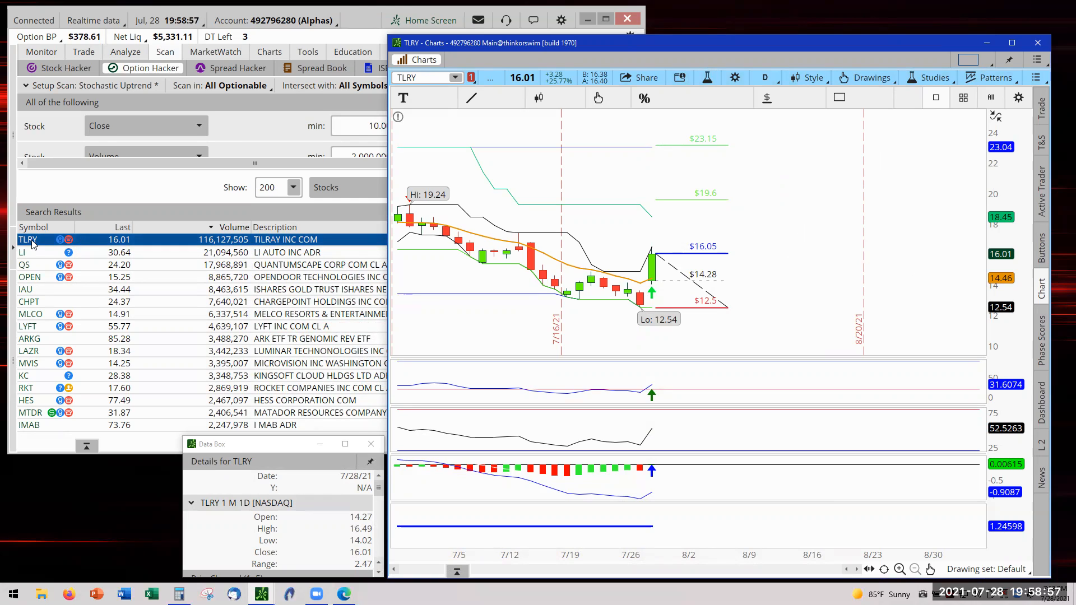
mouse_move(516, 231)
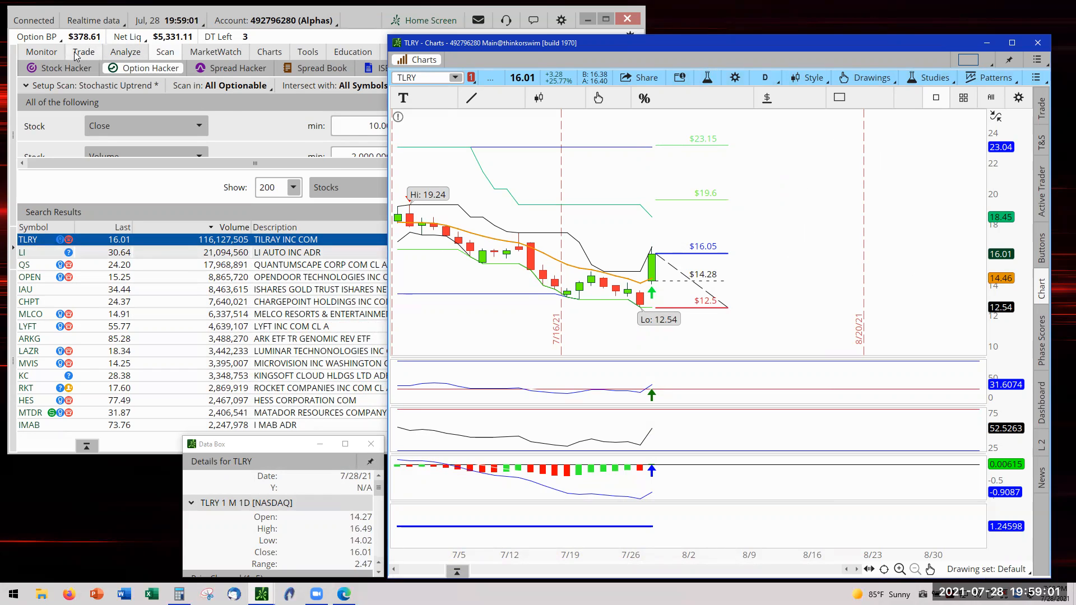
Step: Open the TLRY option chain listing 17 DEC 21 calls and puts for strikes 13–20
click(82, 51)
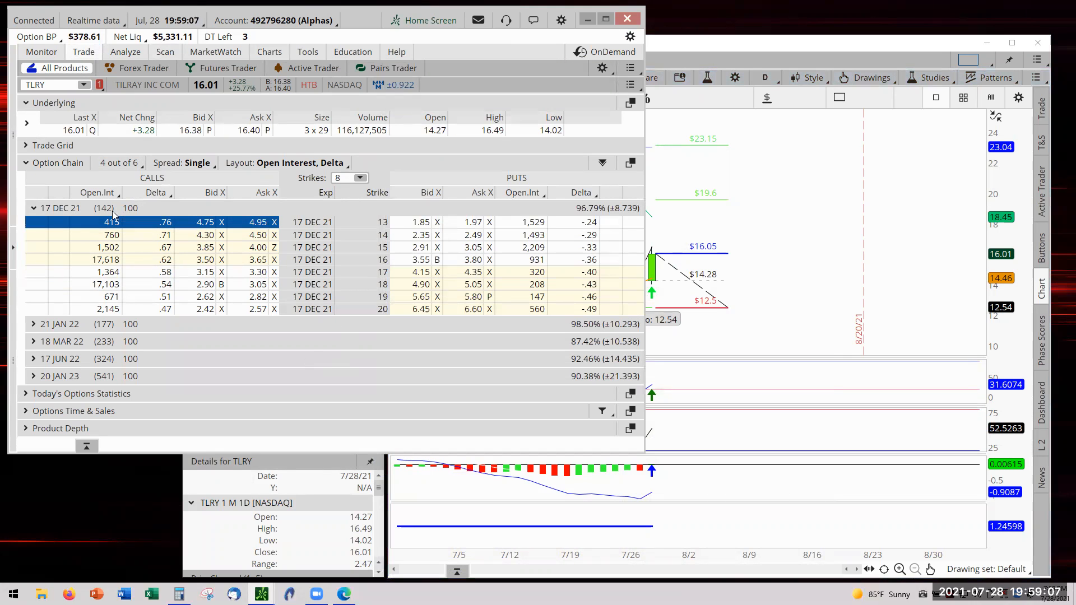
mouse_move(113, 222)
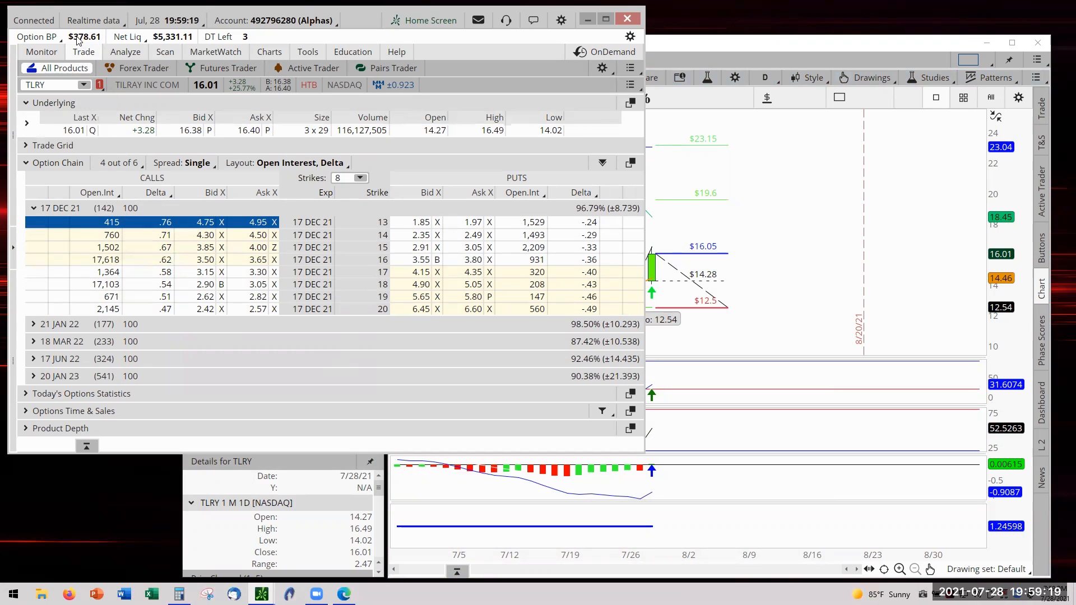
mouse_move(229, 405)
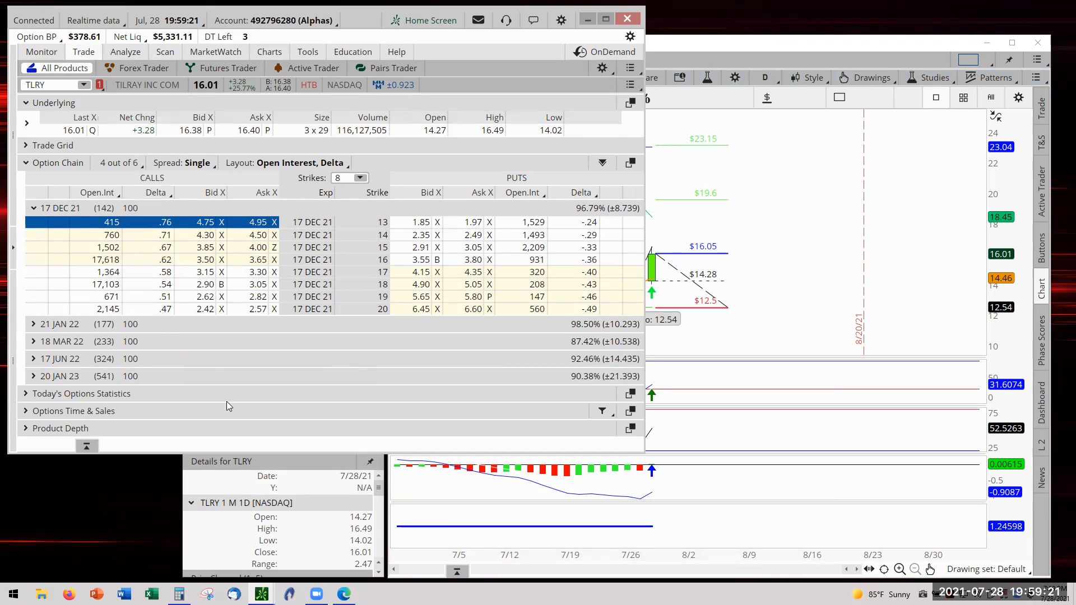
mouse_move(263, 339)
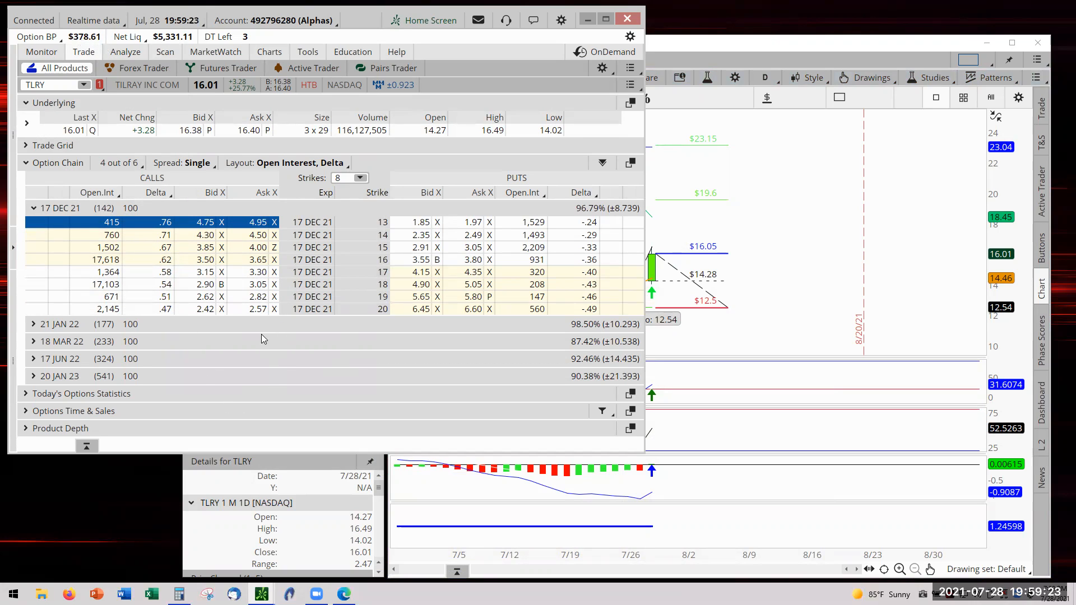
mouse_move(275, 257)
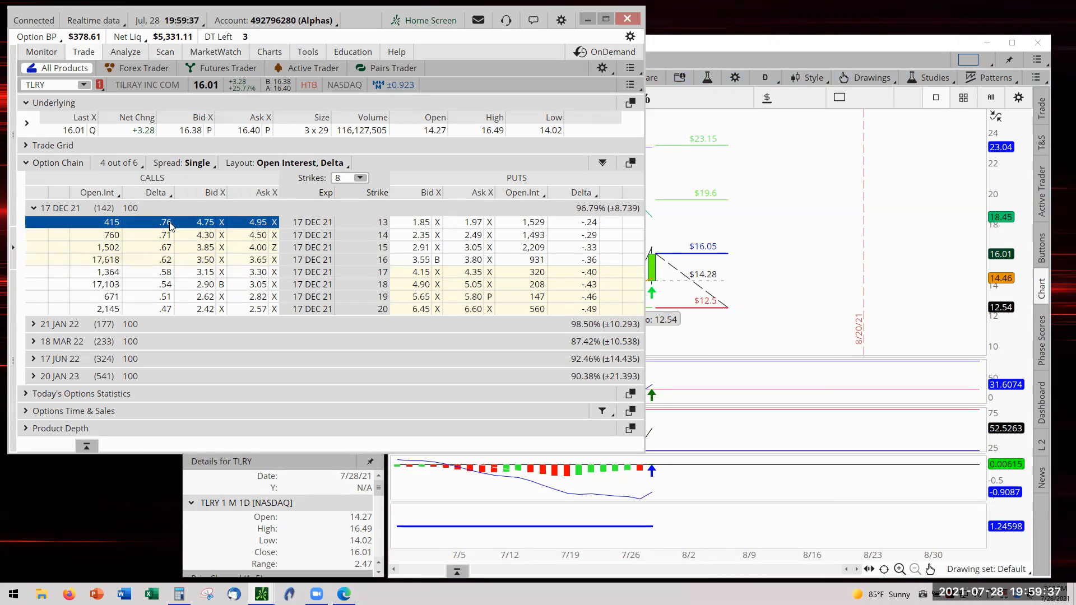
mouse_move(135, 272)
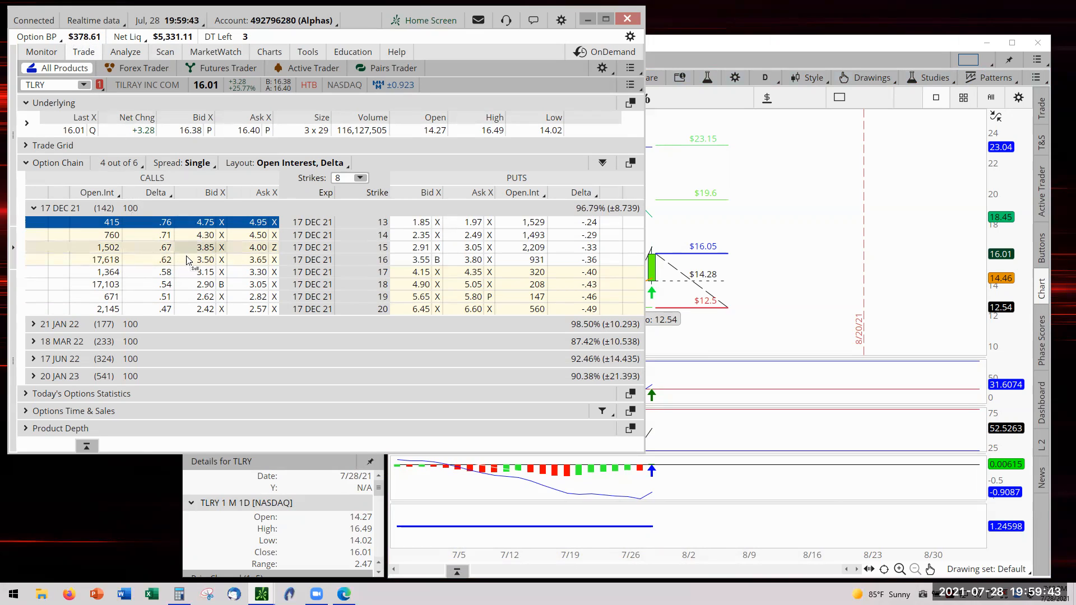
mouse_move(185, 281)
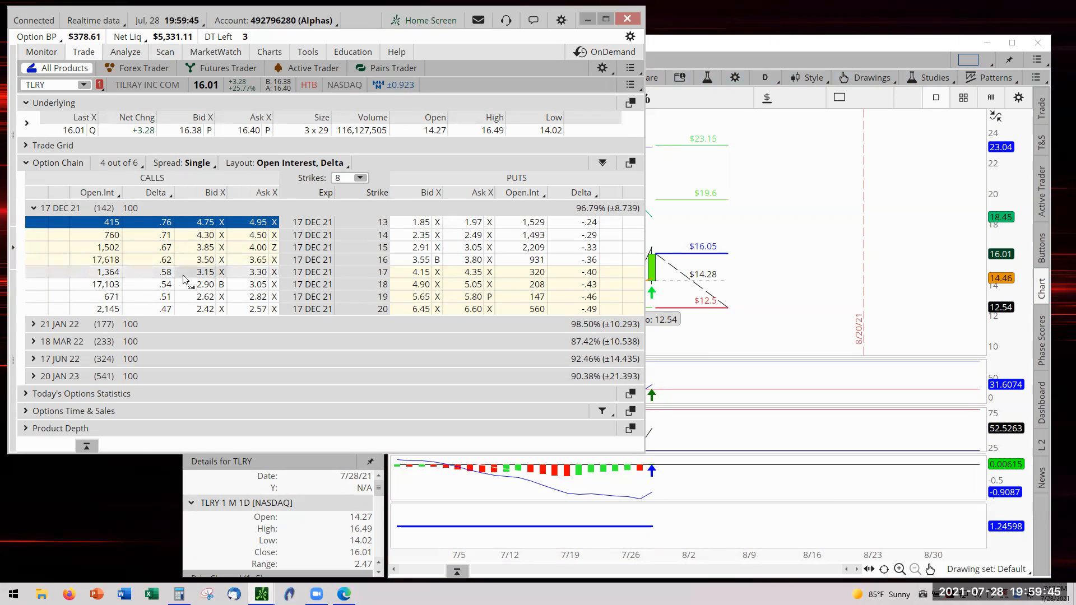
mouse_move(274, 310)
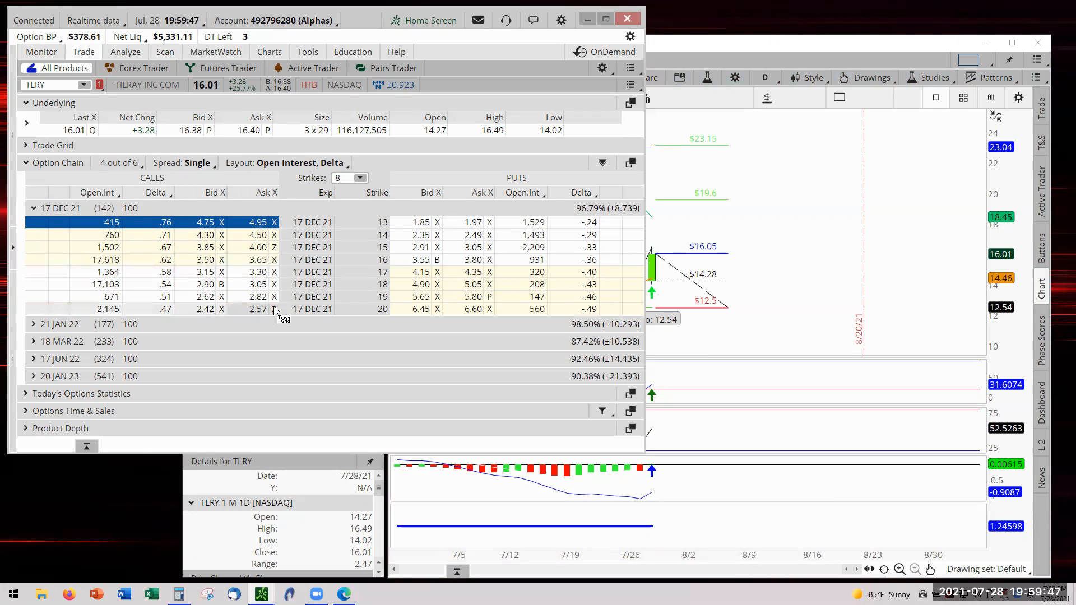
mouse_move(180, 350)
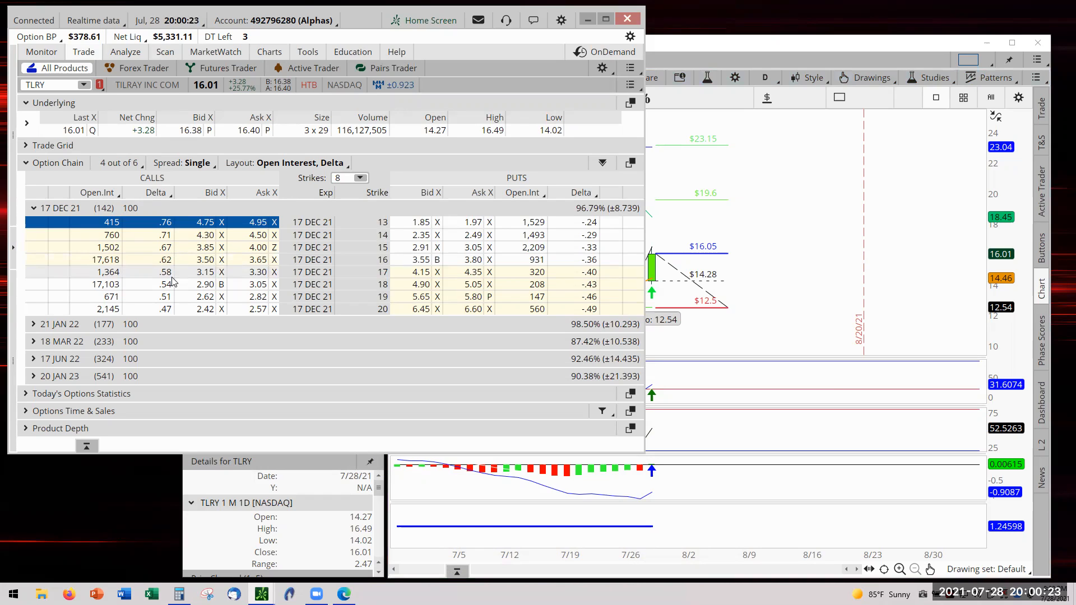
mouse_move(371, 274)
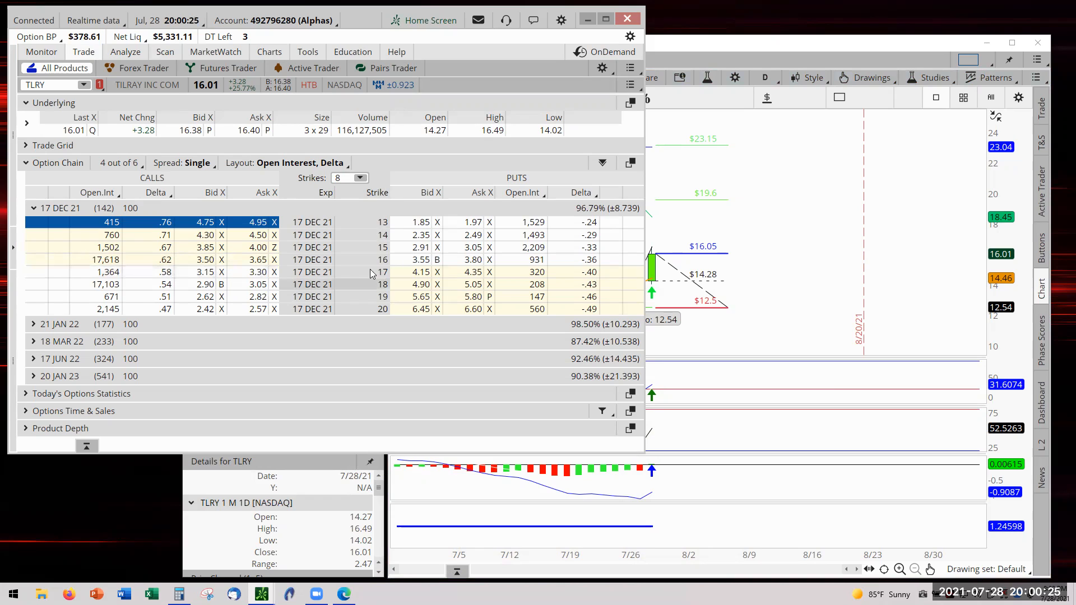
mouse_move(693, 253)
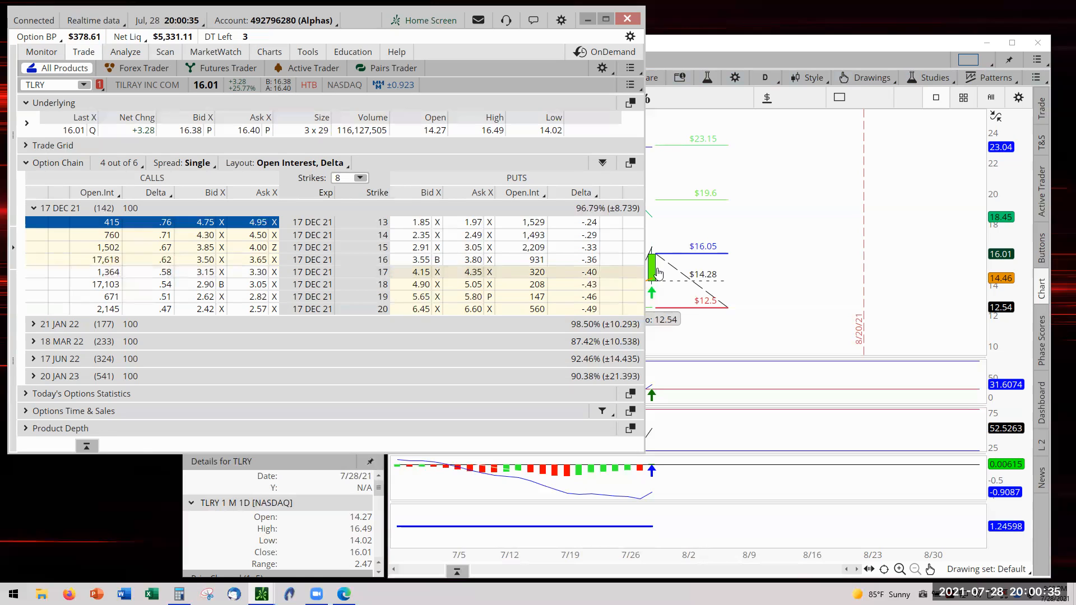
mouse_move(144, 264)
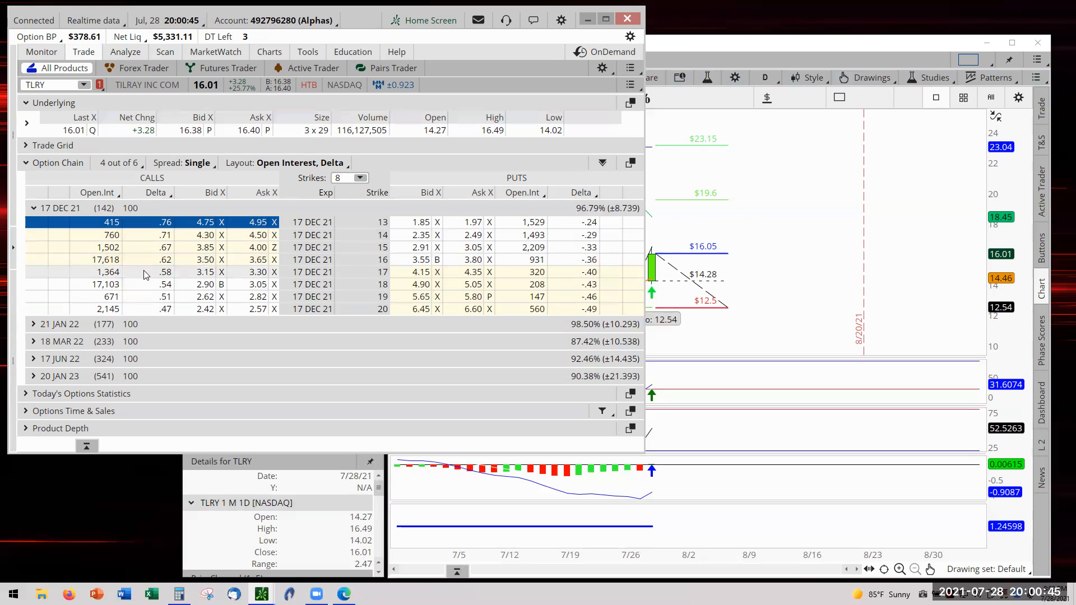
mouse_move(266, 297)
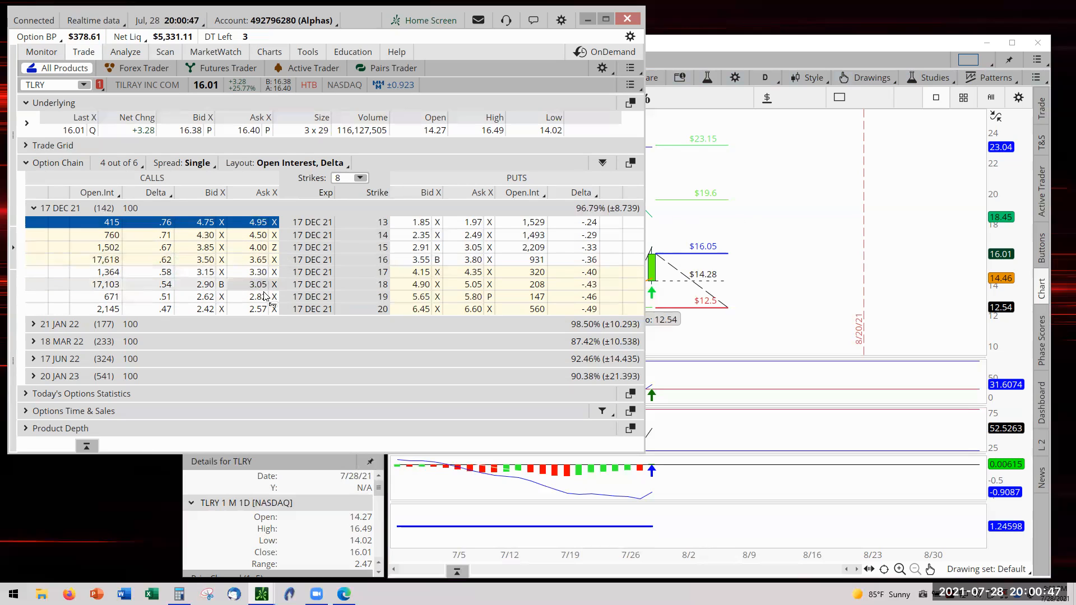
mouse_move(241, 328)
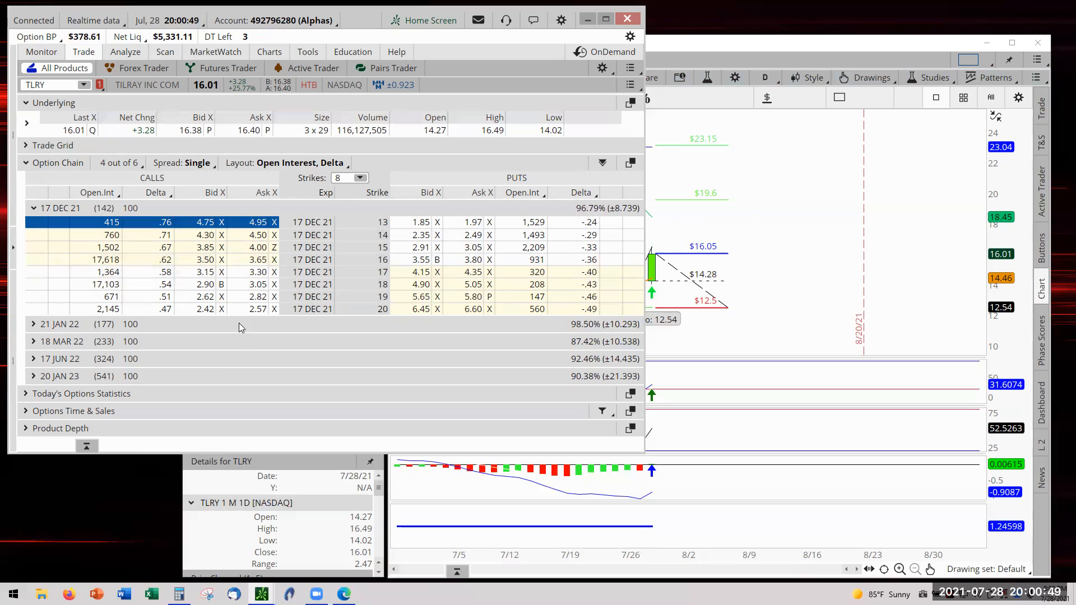
mouse_move(232, 327)
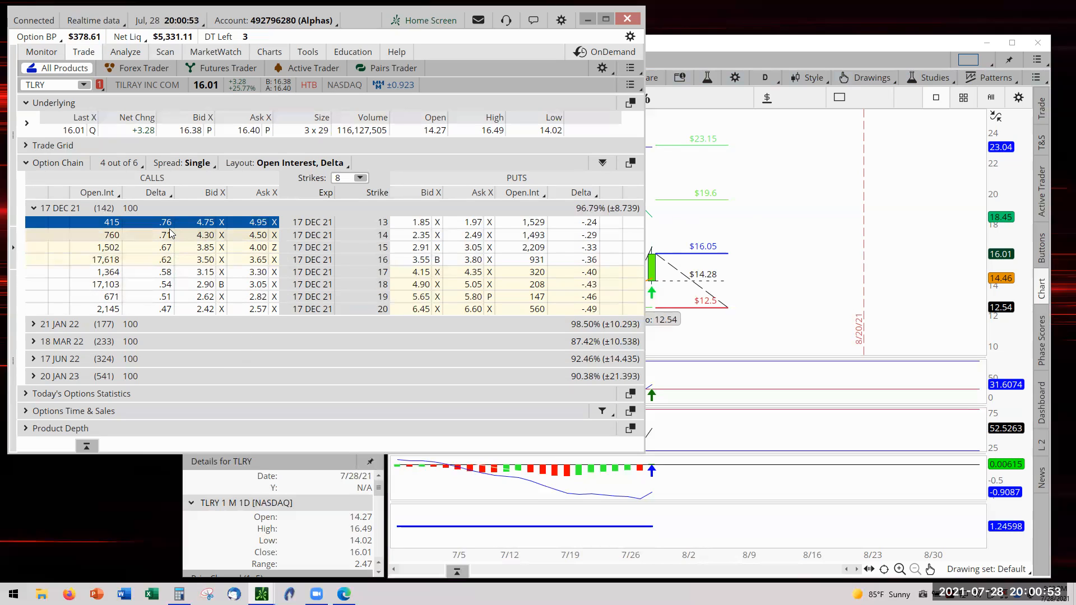
mouse_move(150, 289)
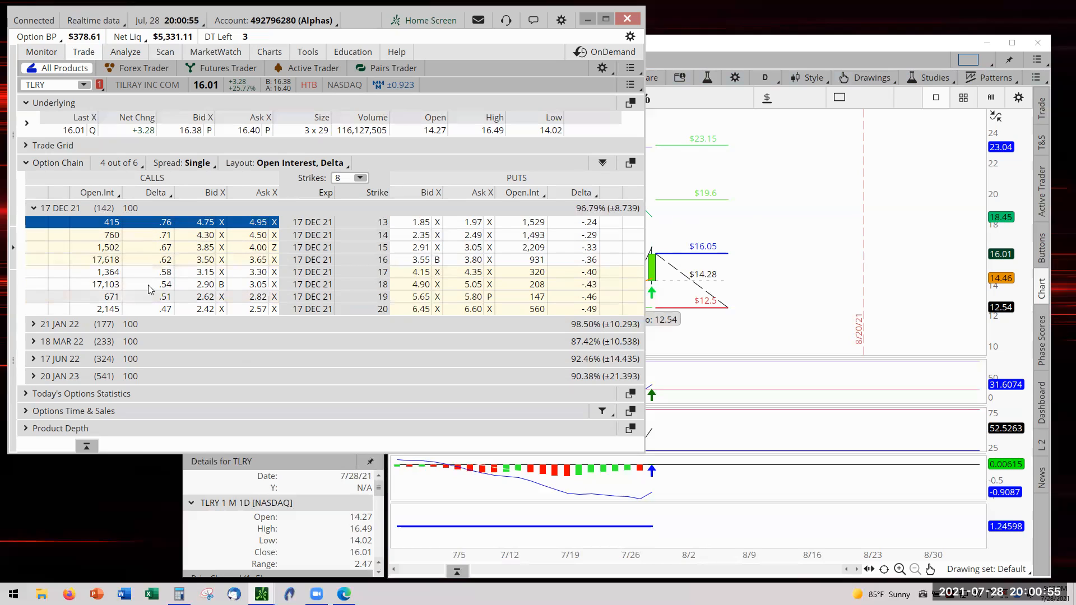
mouse_move(272, 274)
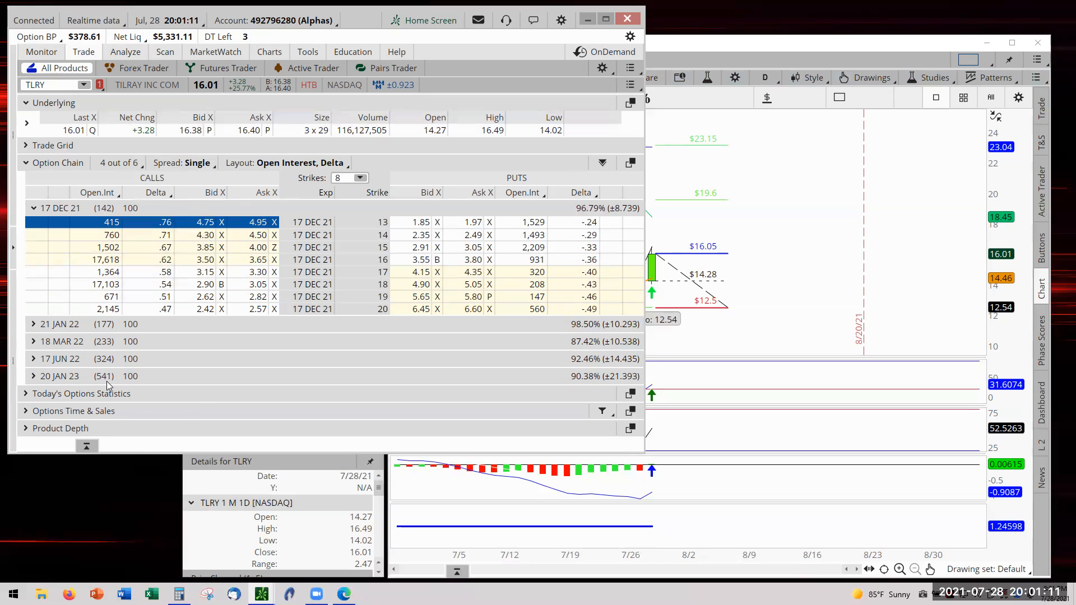
mouse_move(150, 278)
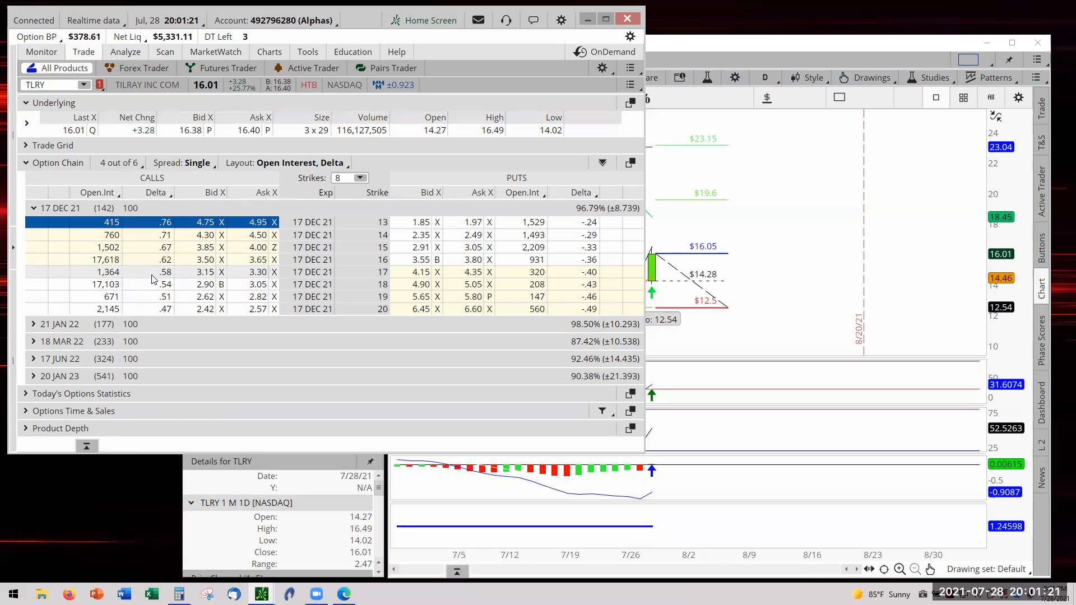
mouse_move(167, 279)
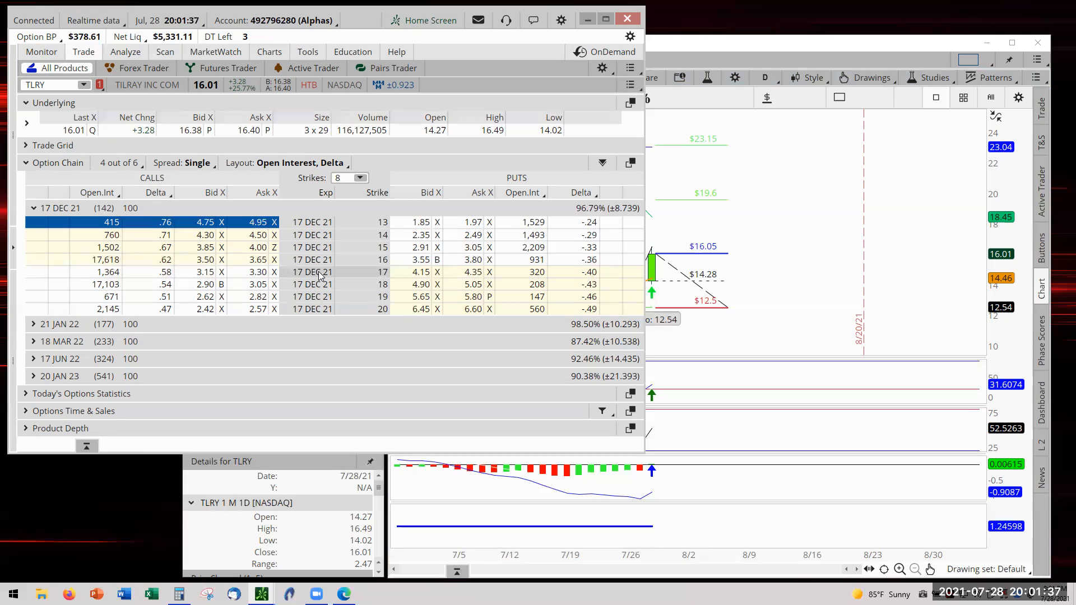
mouse_move(206, 362)
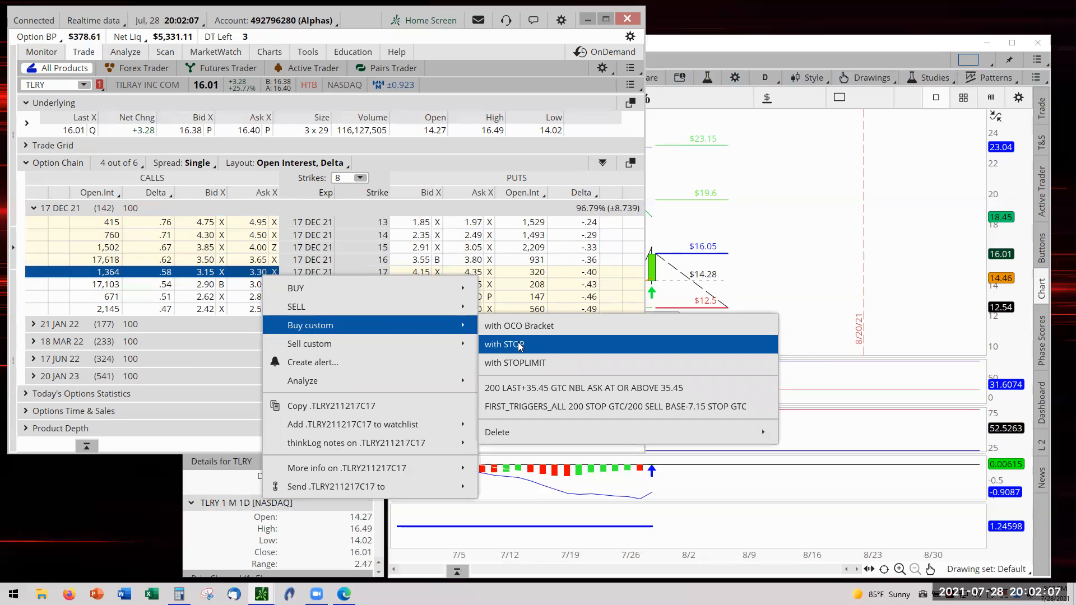
Step: Make a Buy-with-STOP TLRY Dec 17 call order, both legs MARKET GTC, and open the buy's Order Rules
click(503, 344)
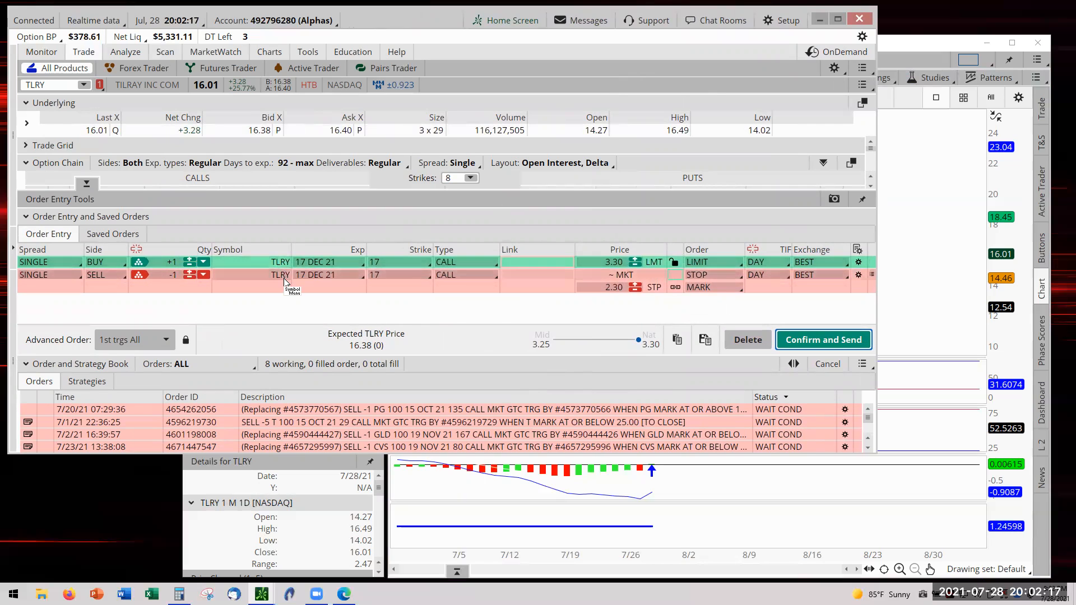
mouse_move(405, 287)
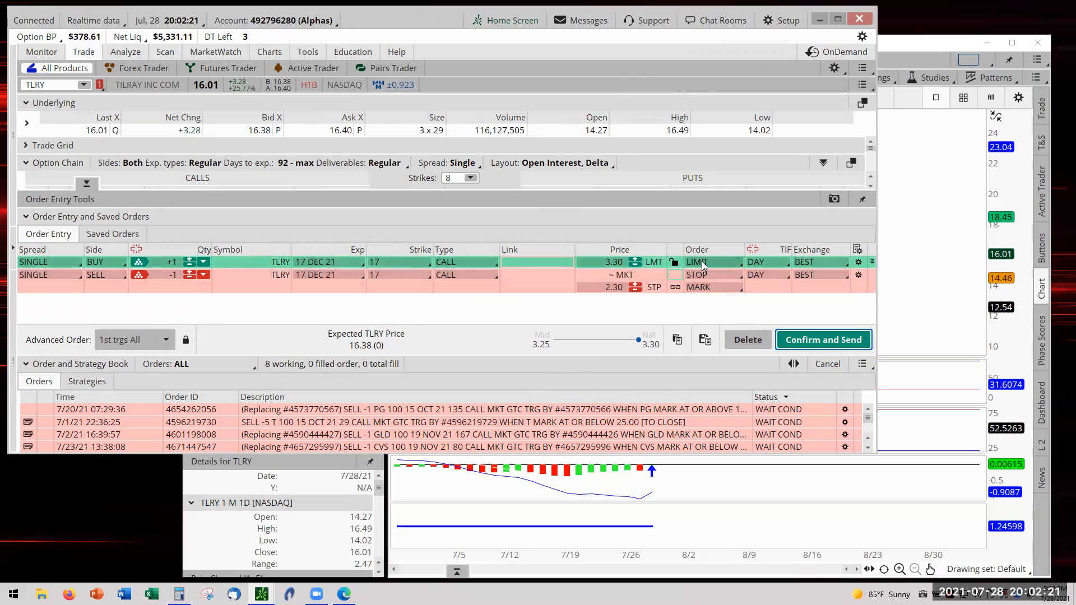
click(710, 261)
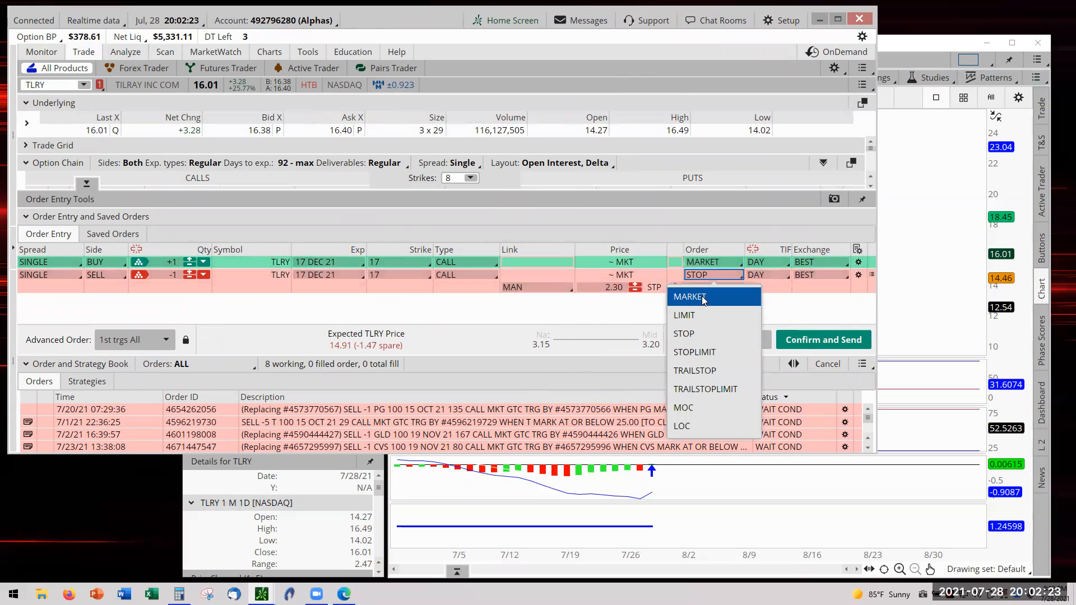
click(689, 296)
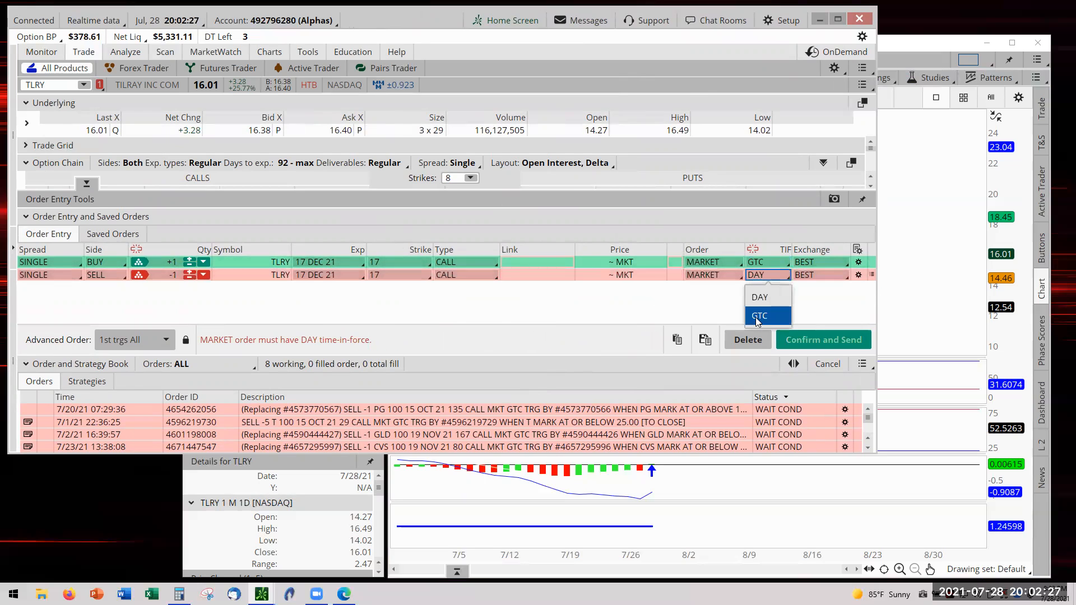
click(759, 315)
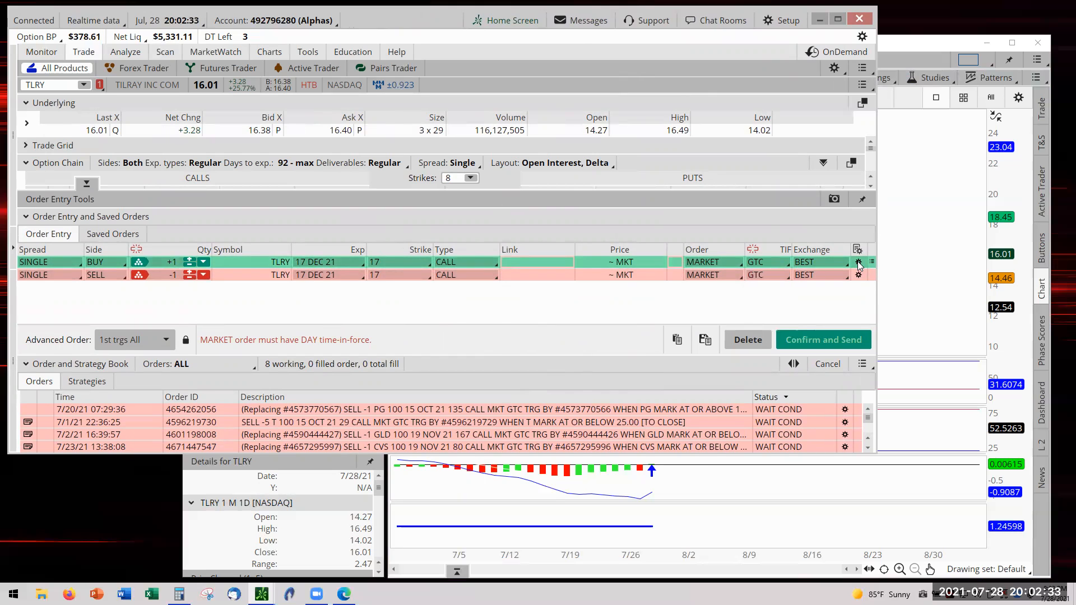
click(859, 262)
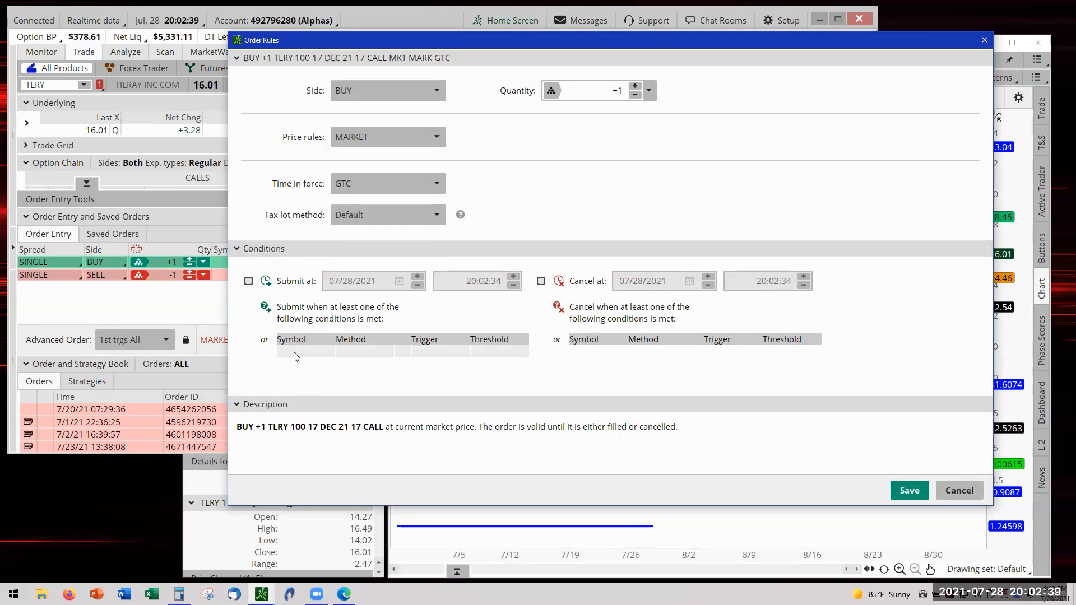
Step: Add a buy-leg submit condition triggering when TLRY mark is >= 16.05
click(364, 350)
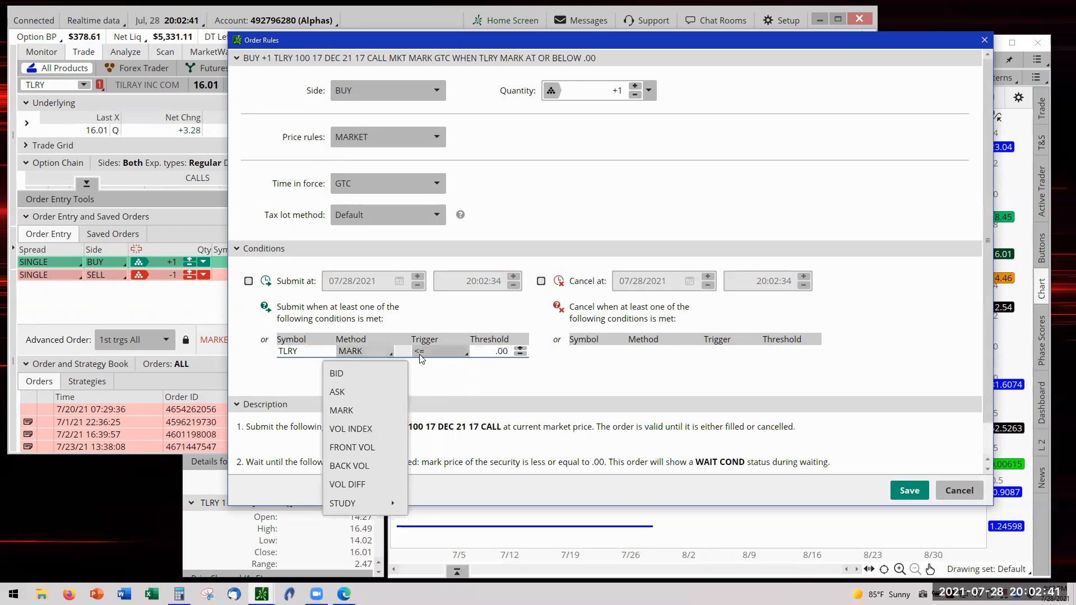
click(459, 351)
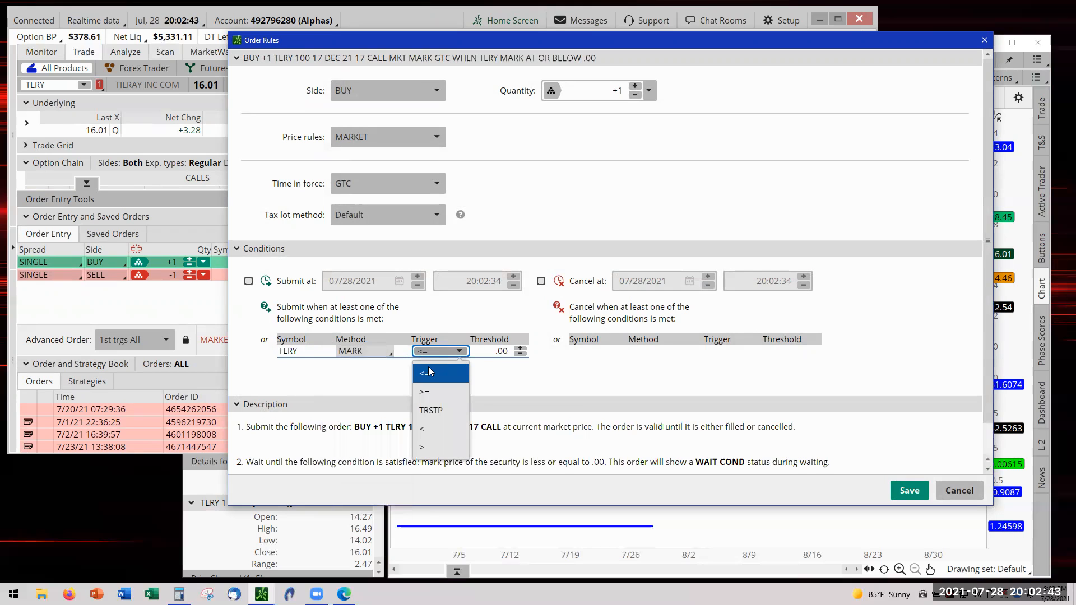
click(423, 391)
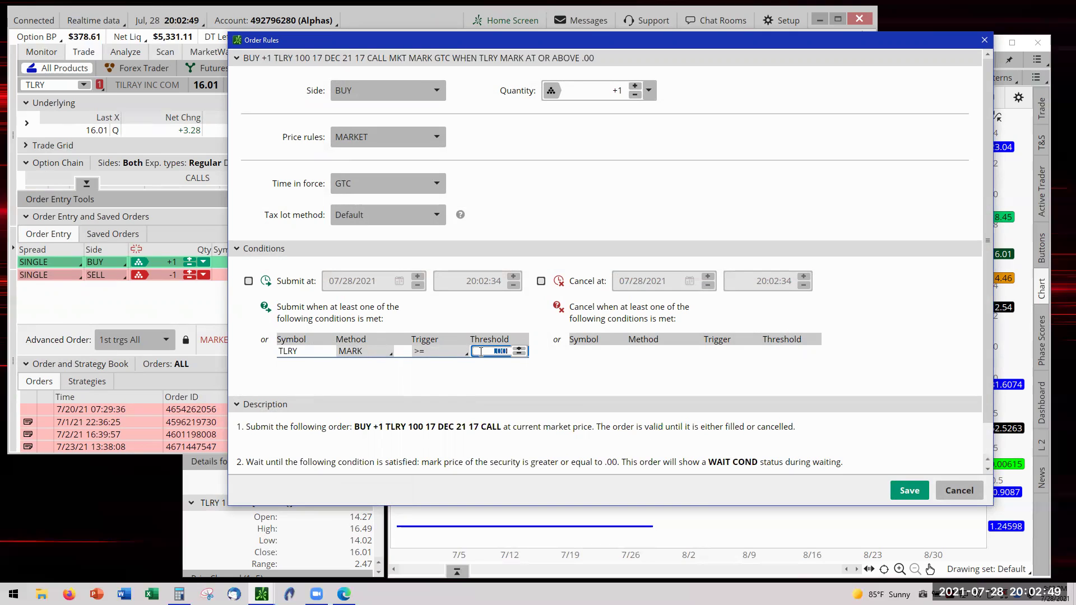
text(16.05)
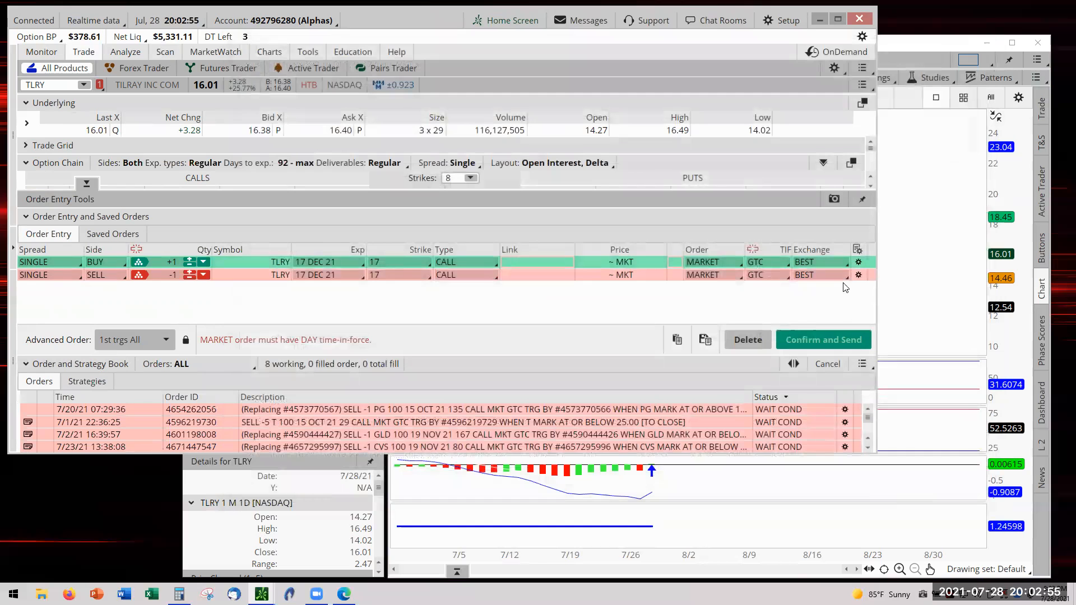
Step: Give the stop sell leg a TLRY mark at-or-below 12.50 condition and save it
click(363, 351)
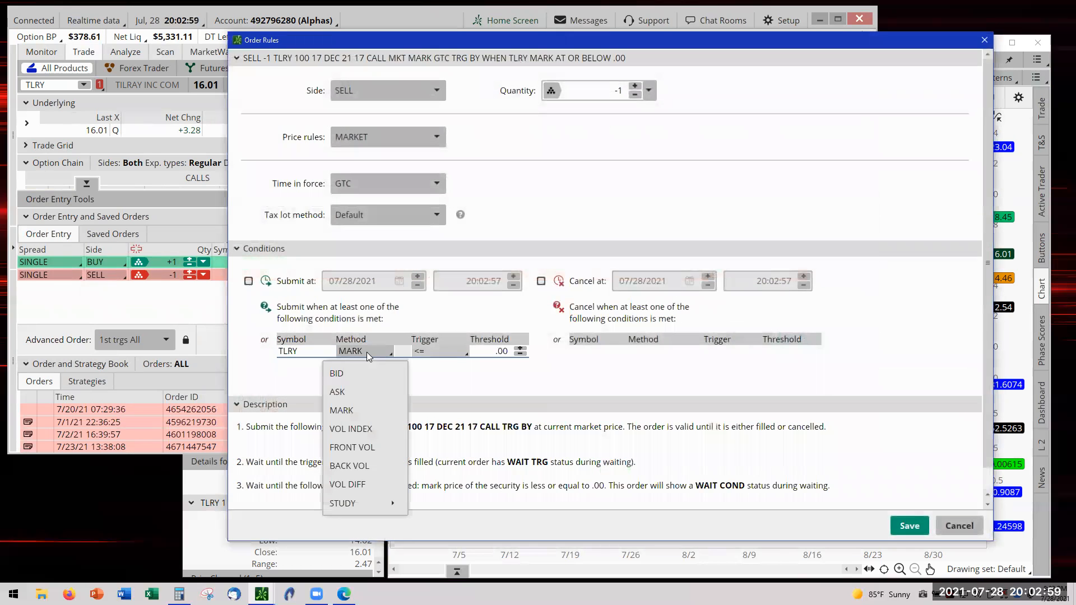
click(341, 410)
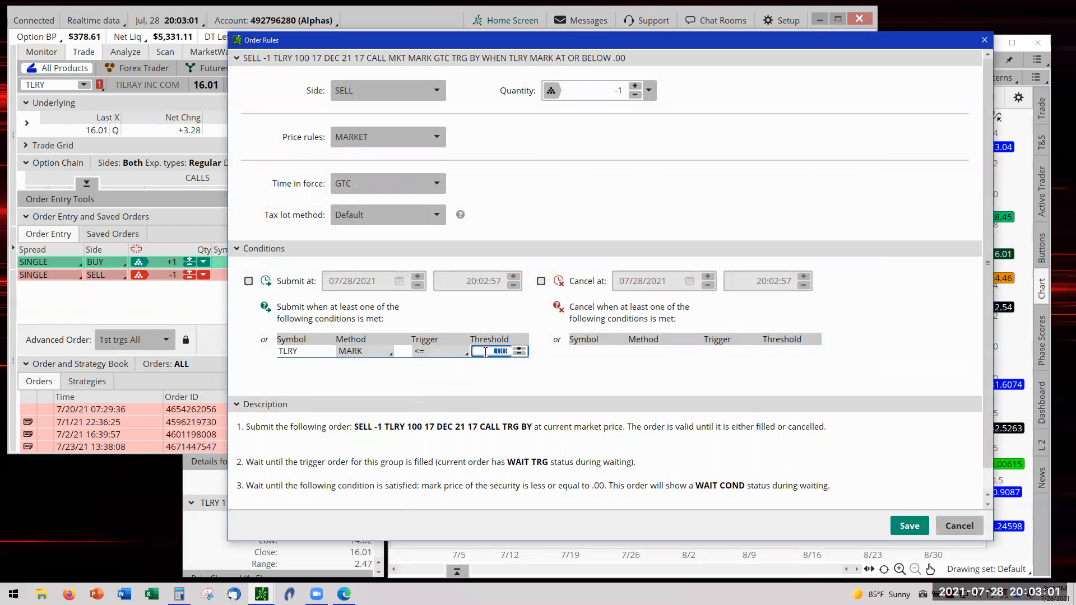
text(12.50)
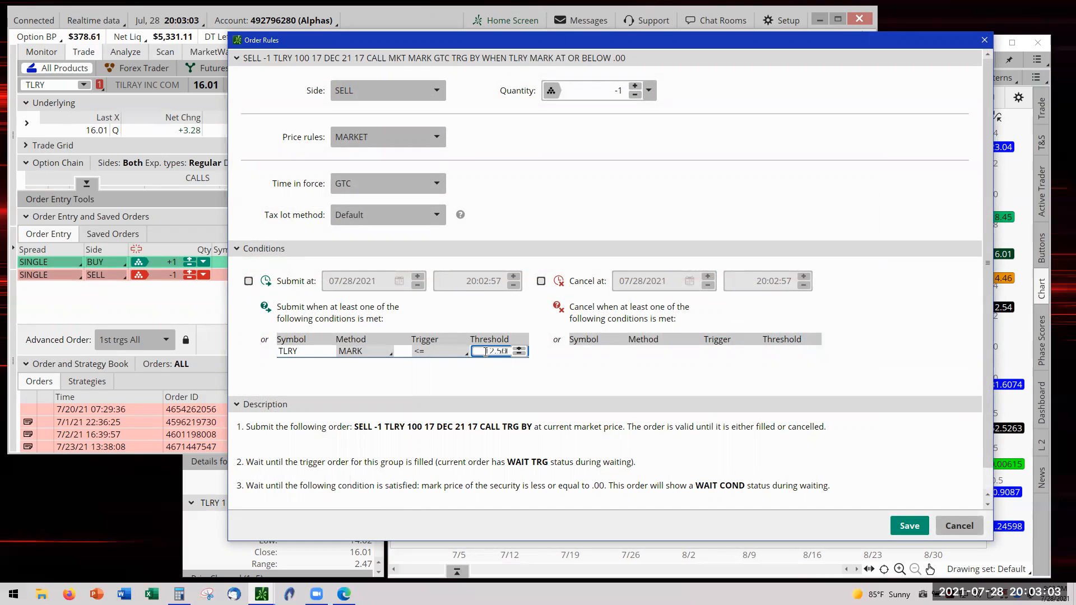
click(909, 526)
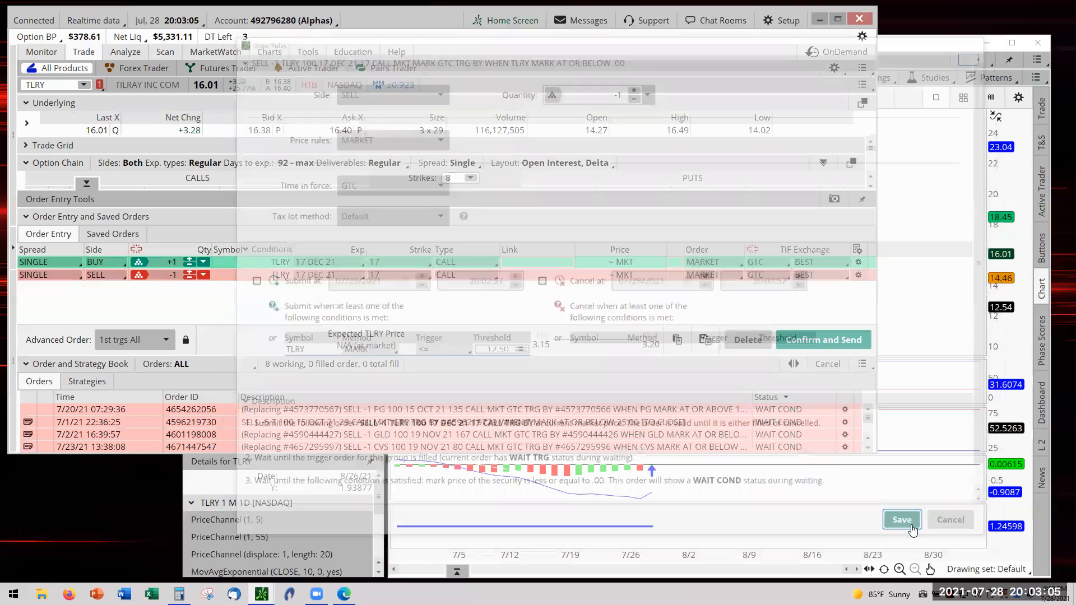
click(902, 519)
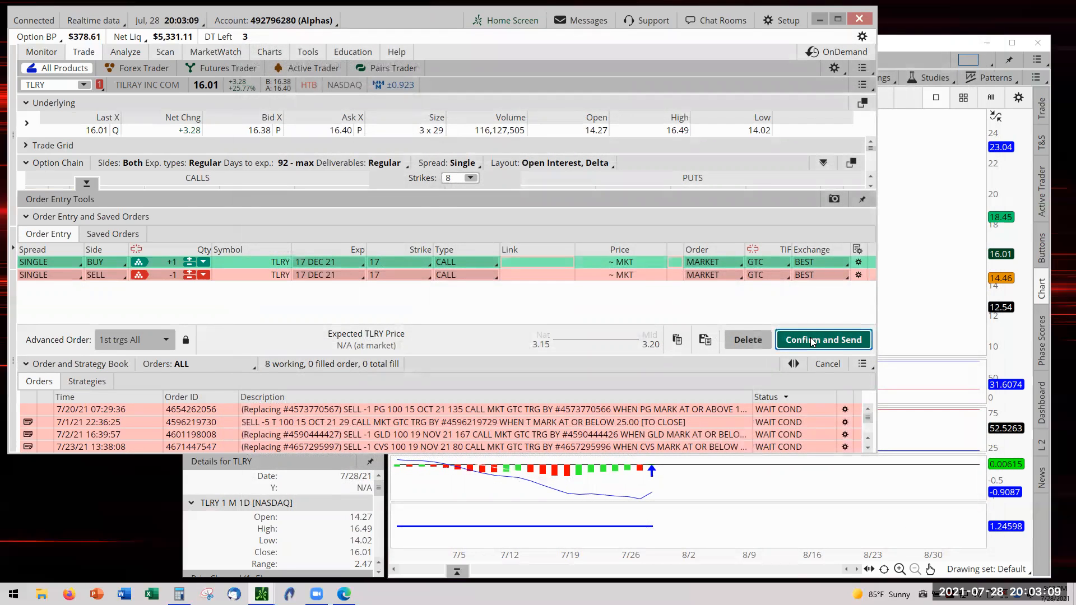
Step: Review the order and write the note '7/28 Alpha Stochastic Uptrend EP 16.05 SP 12.50', then select it
click(823, 339)
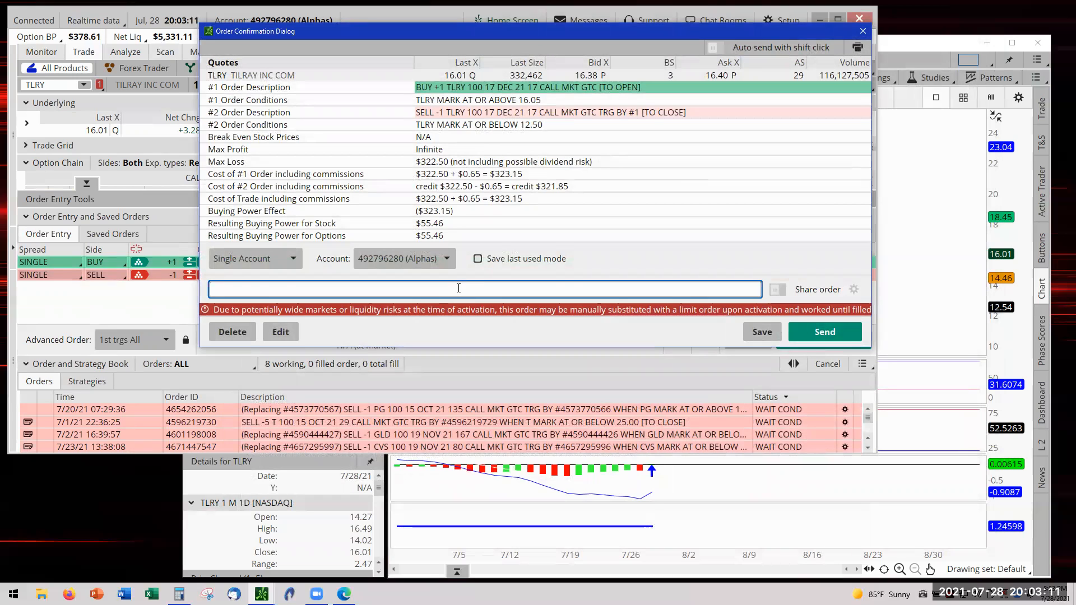
text(7/)
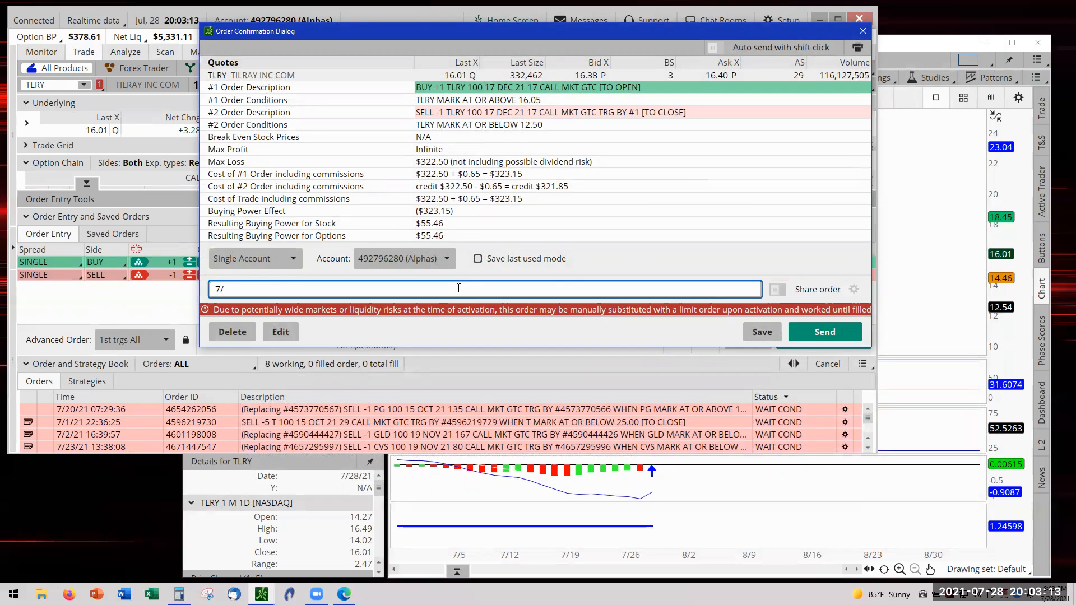
text(28)
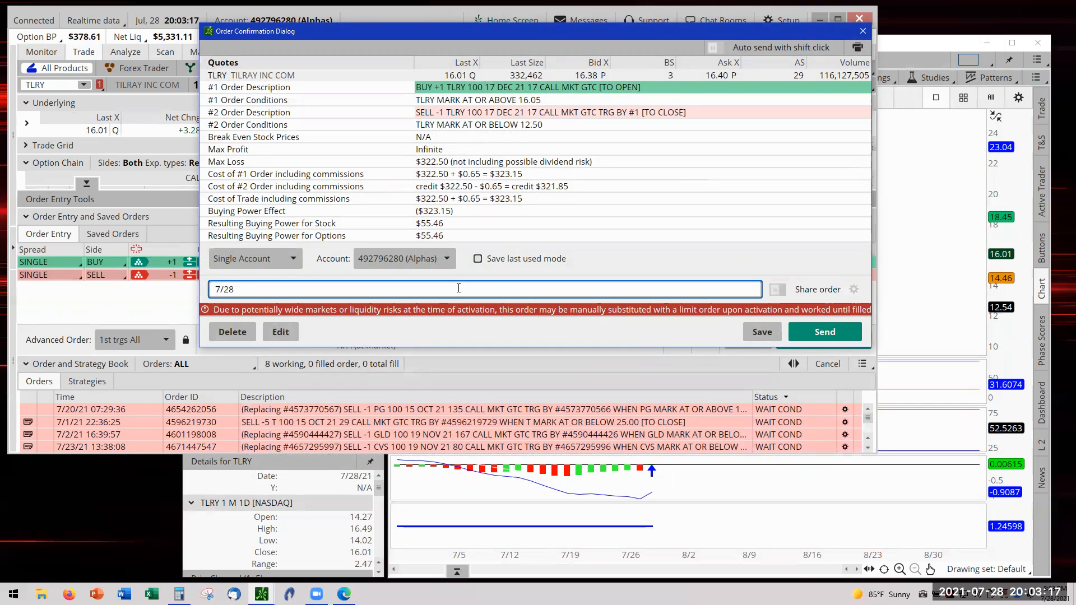
text(Alp)
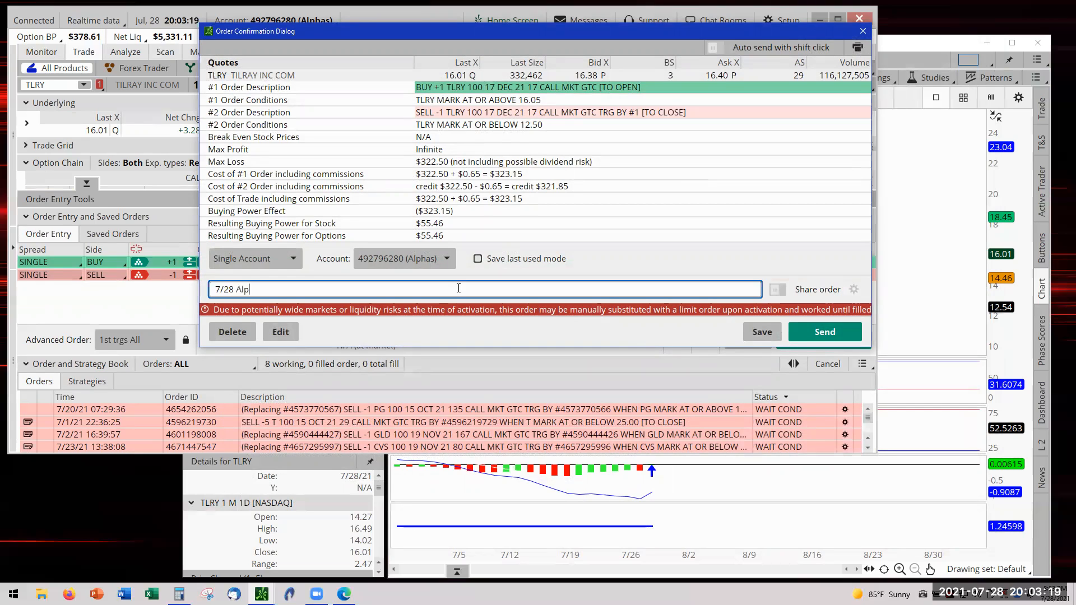
text(ha)
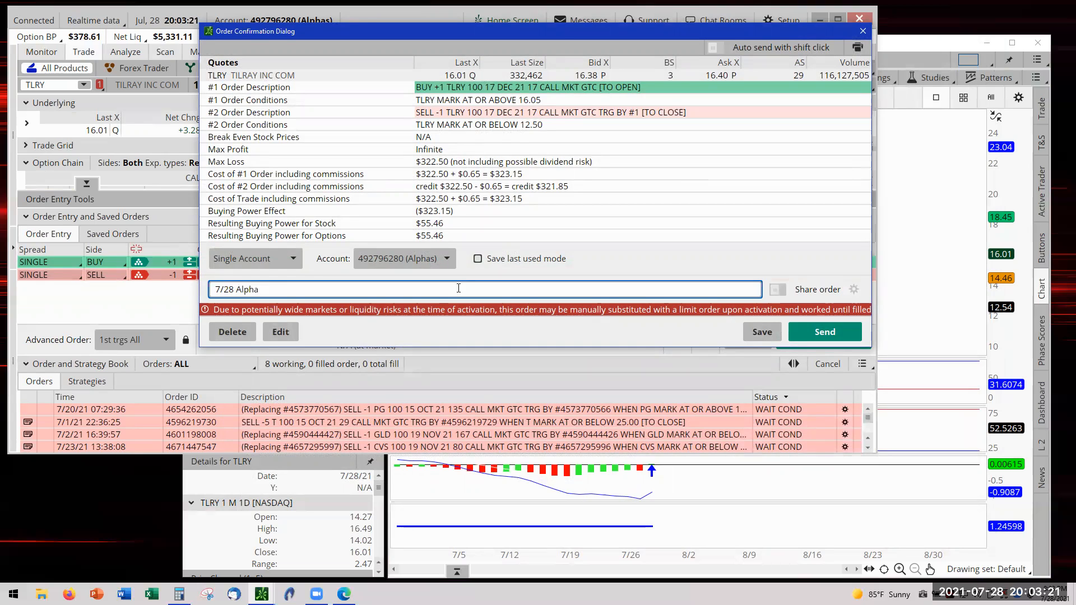
text(Stoc)
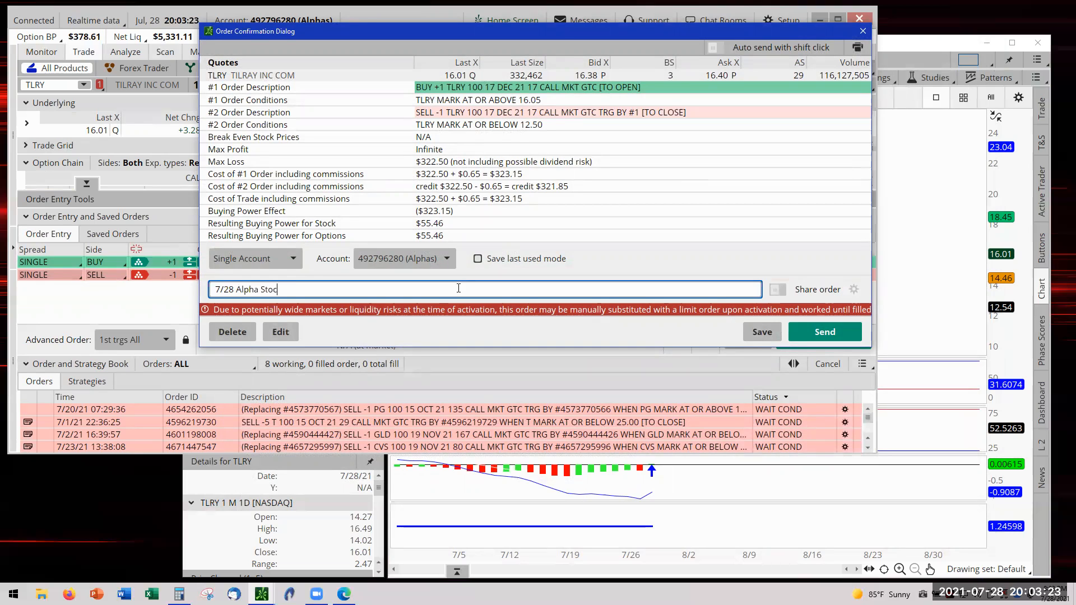
text(hastic)
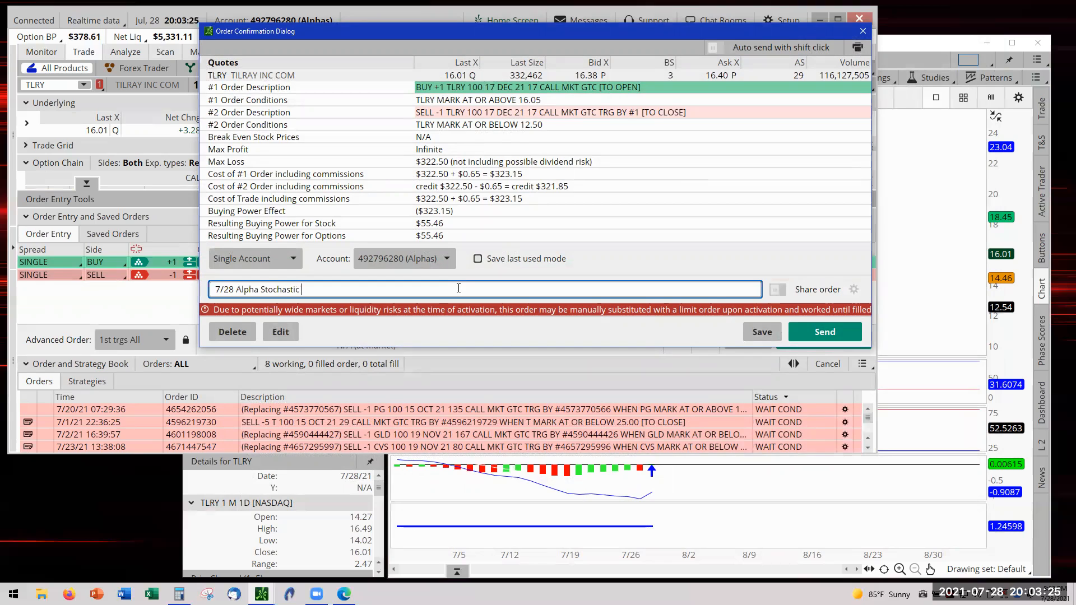
text(Upt)
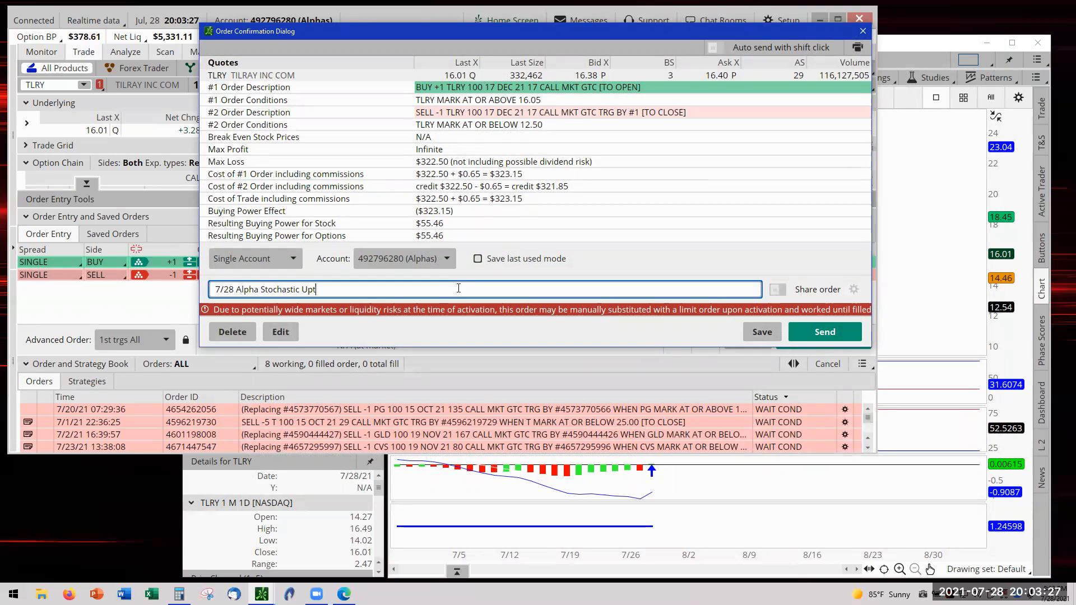
text(rend)
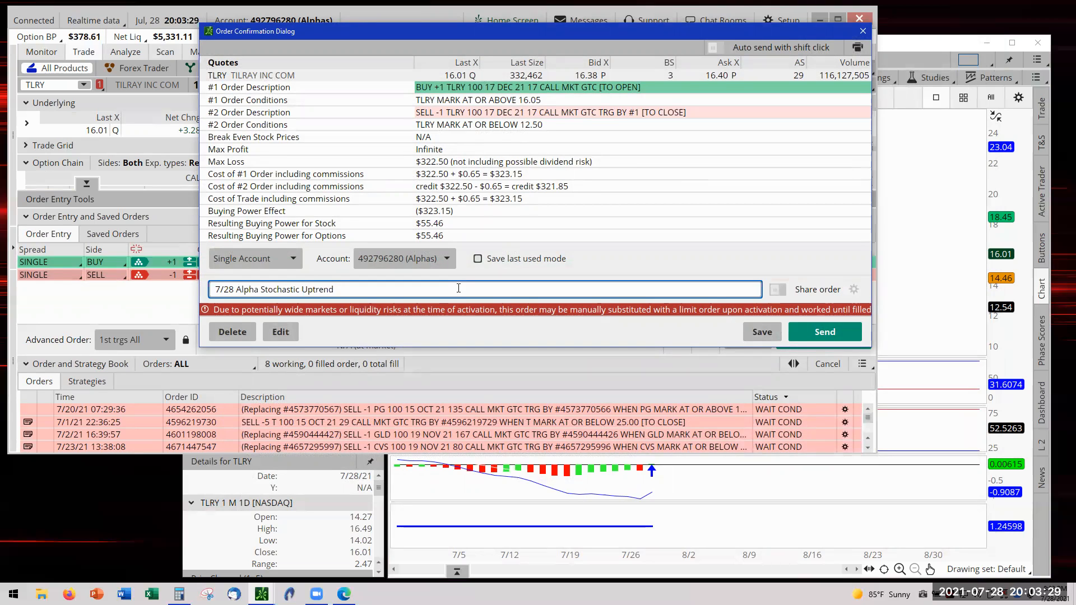
text(E)
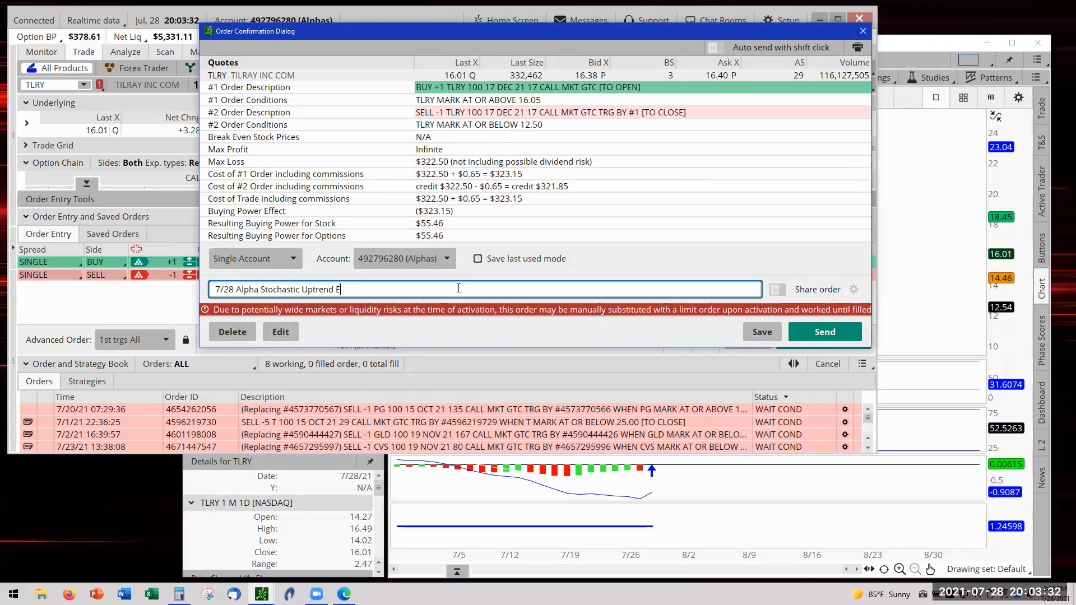
text(P)
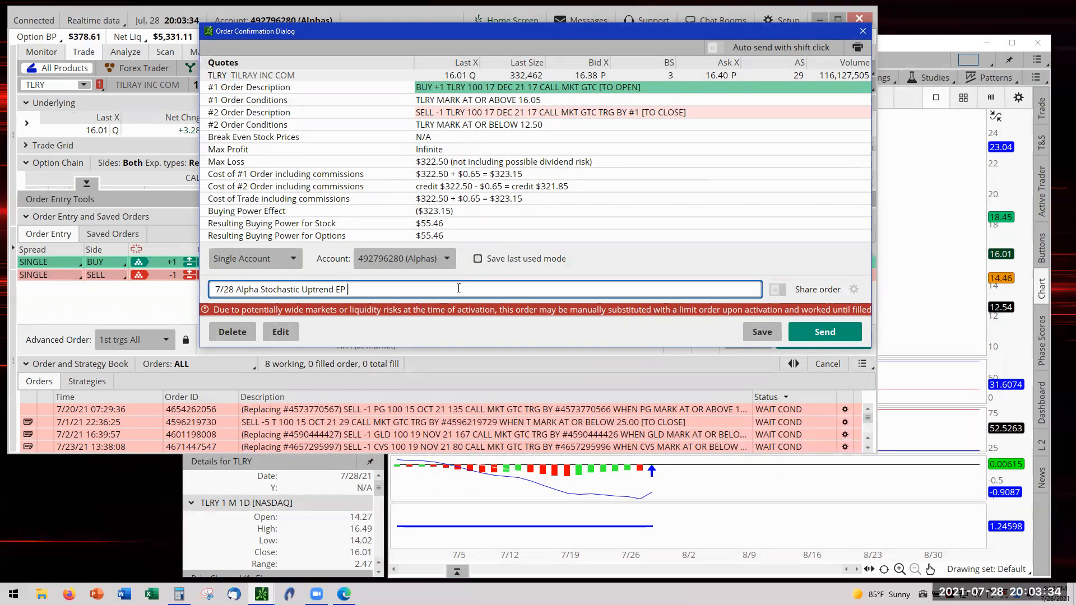
text(16.0)
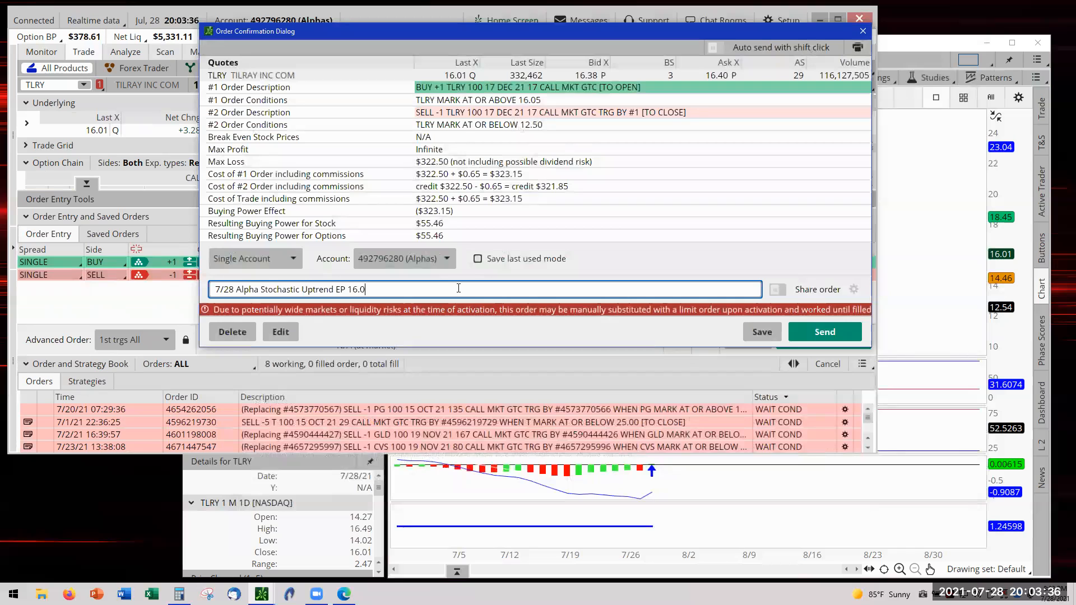
text(5)
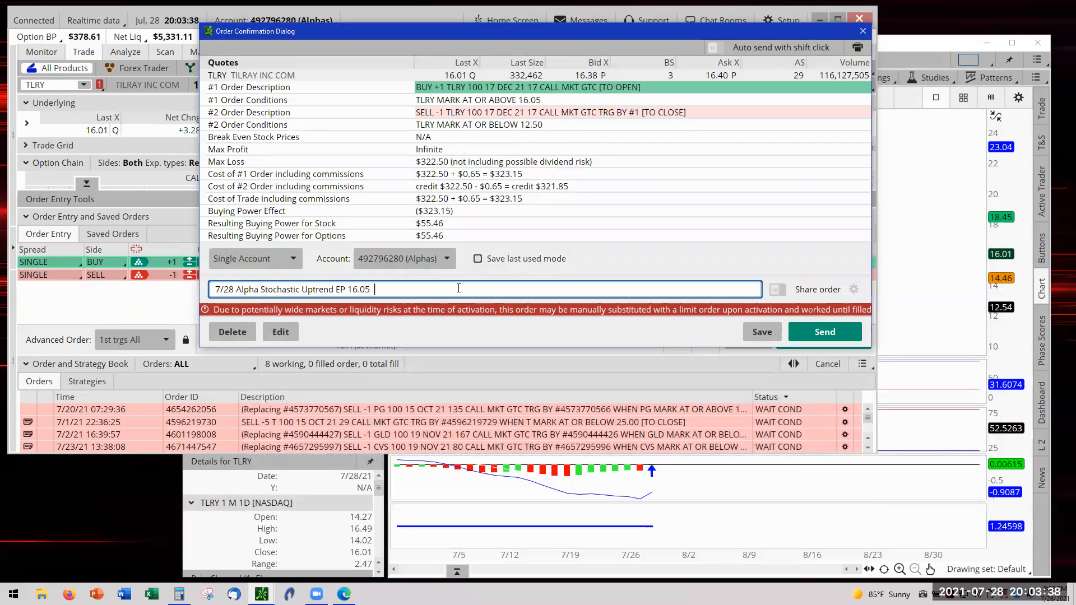
text(SP)
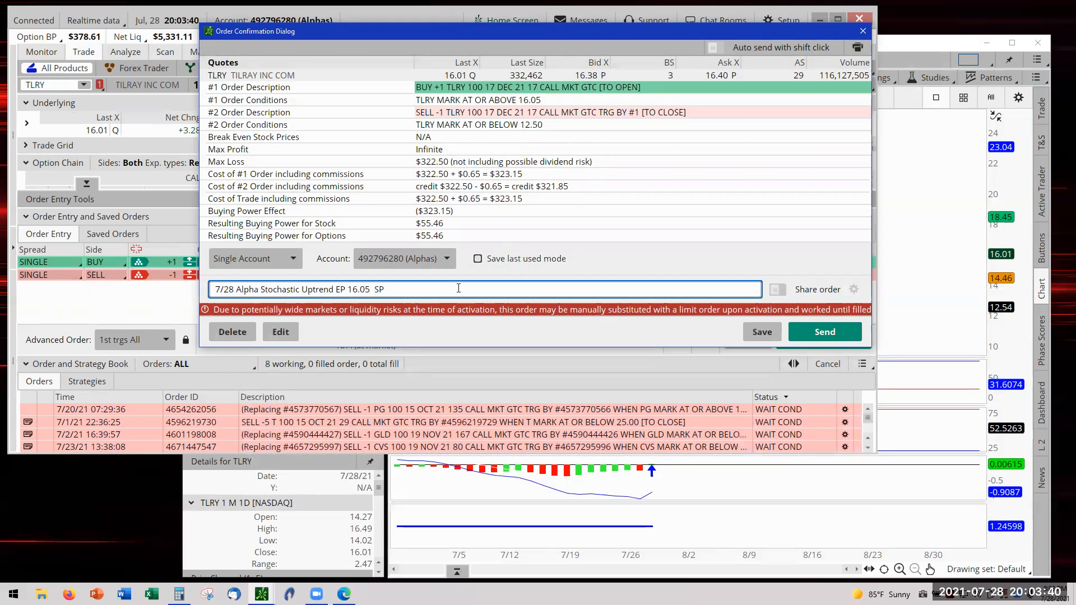
text(12.50)
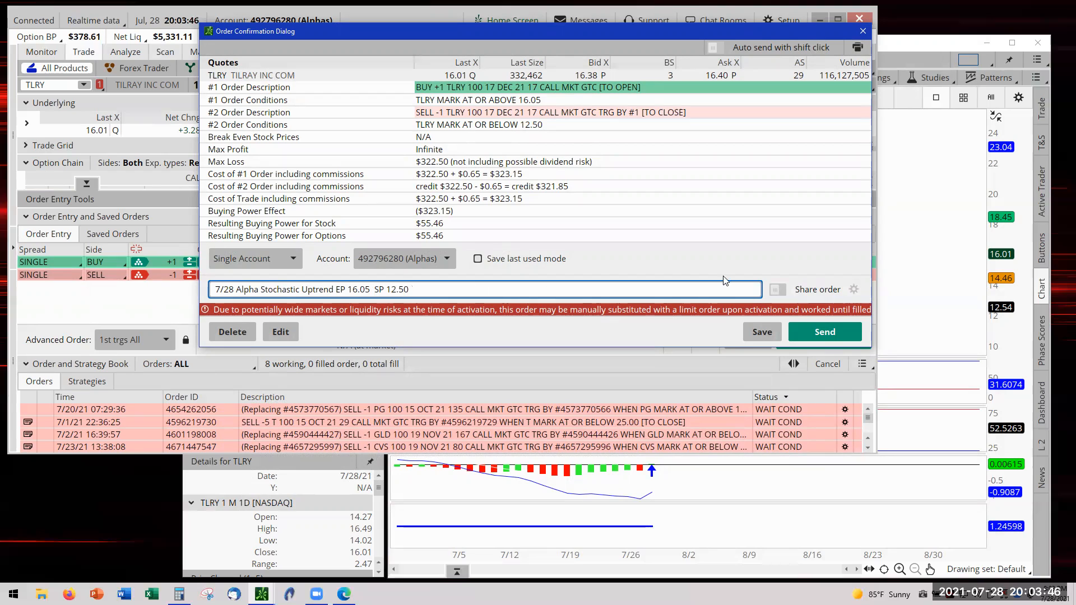
mouse_move(929, 205)
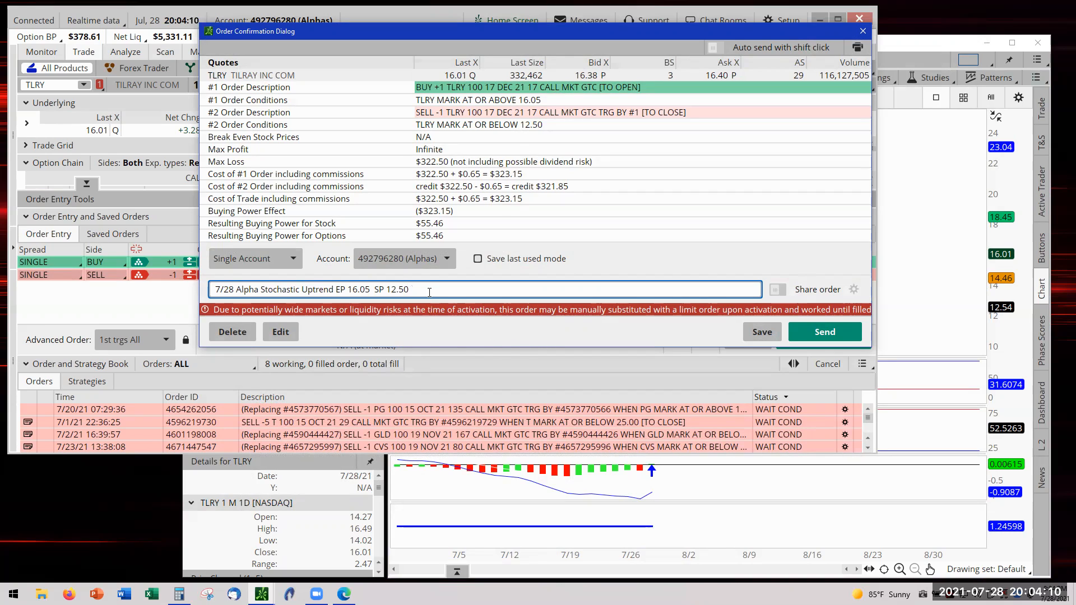
triple_click(313, 289)
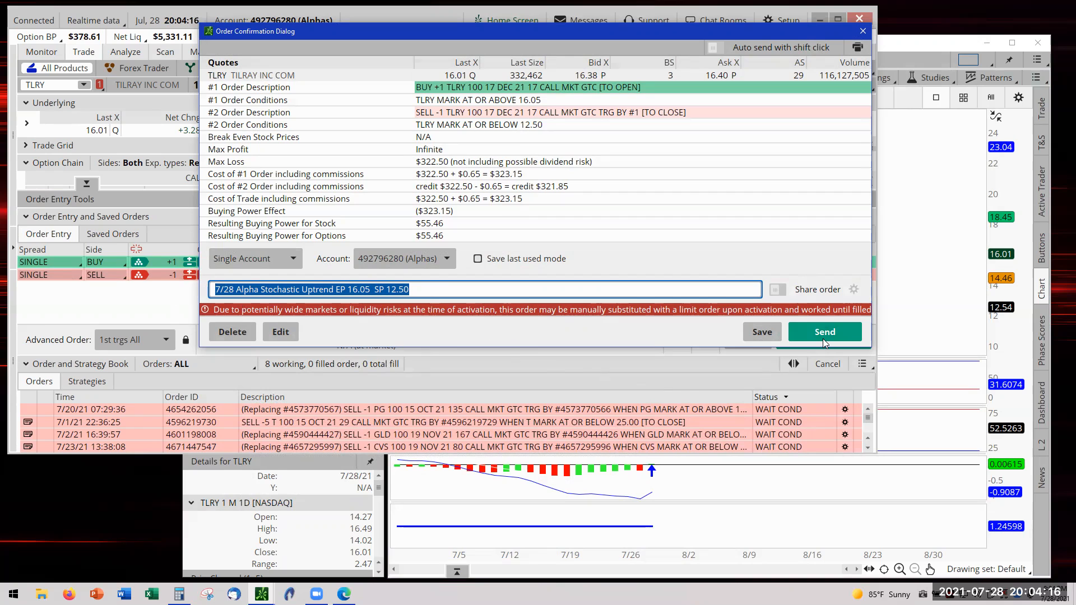
Step: Send the conditional order and place the note '7/28 Alpha Stochastic Uptrend EP 16.05 SP 12.50' on the chart
click(824, 331)
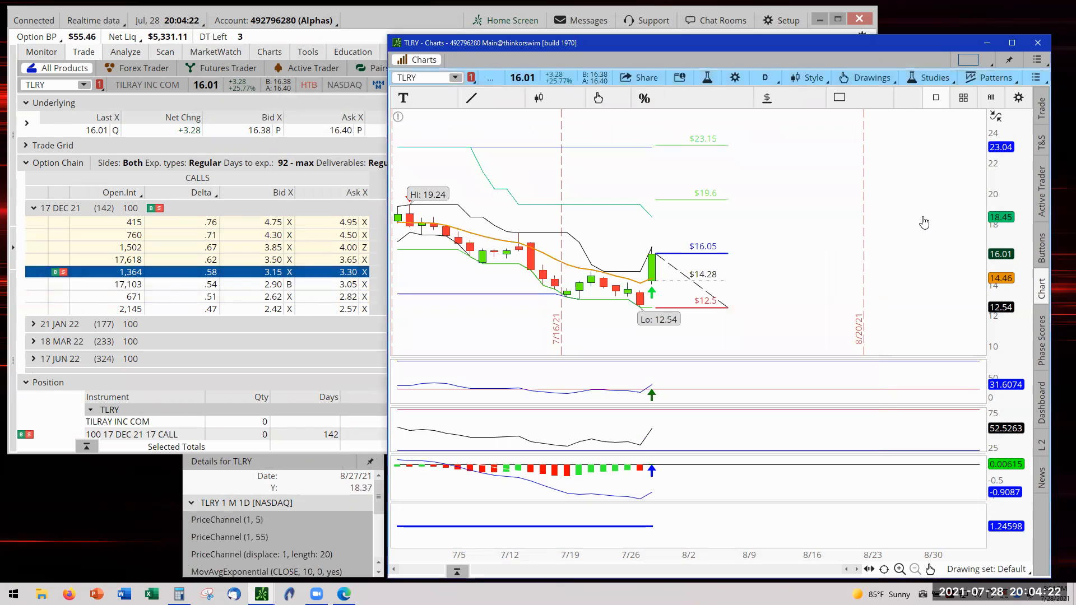
click(403, 97)
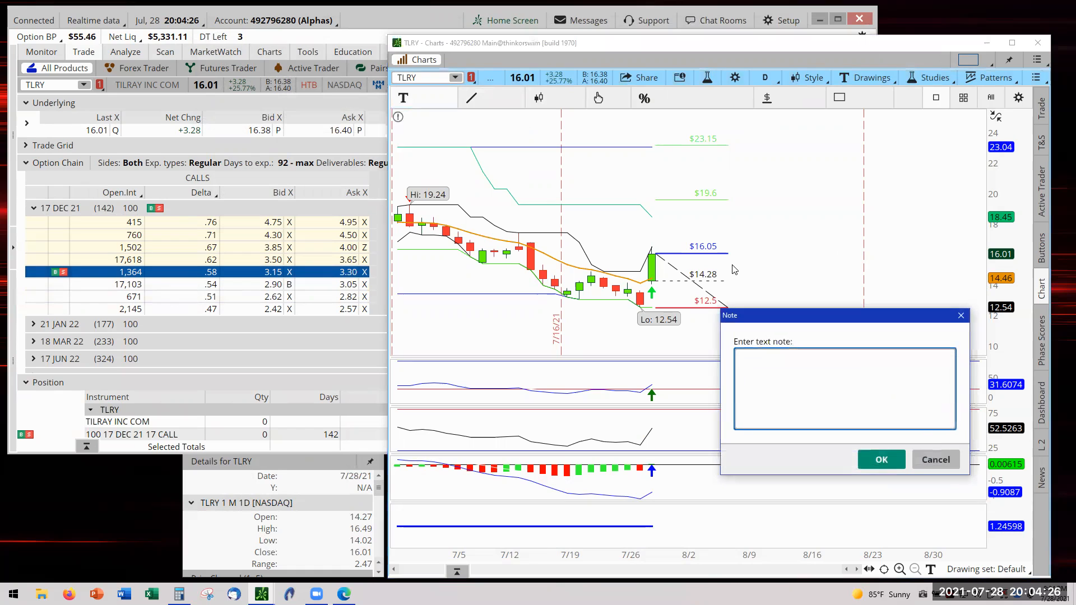
text(7/28 Alpha Stochastic Uptrend EP 16.05  SP 12.50)
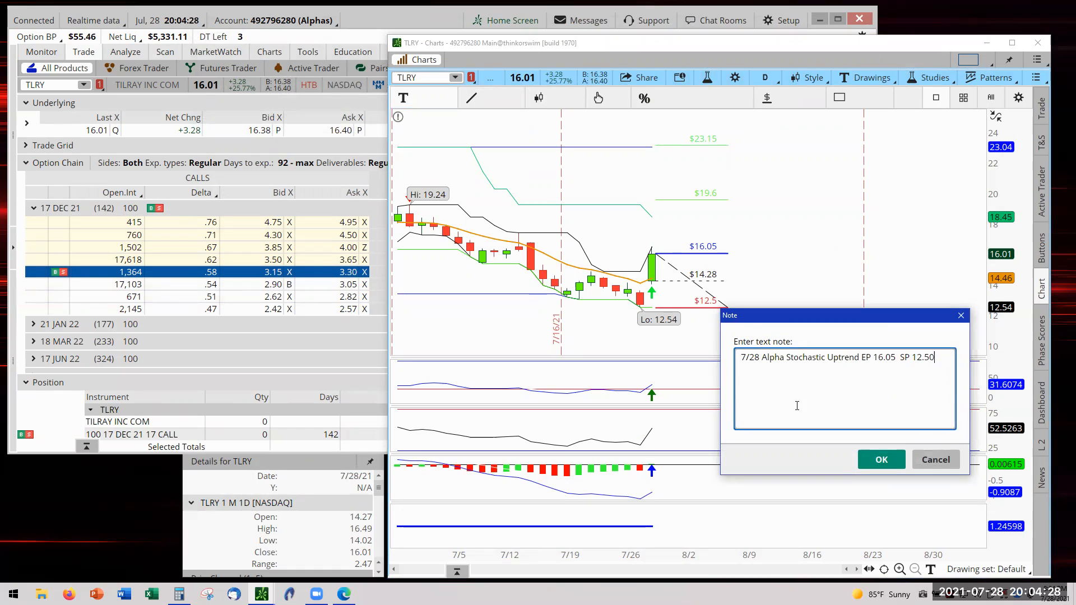
click(881, 459)
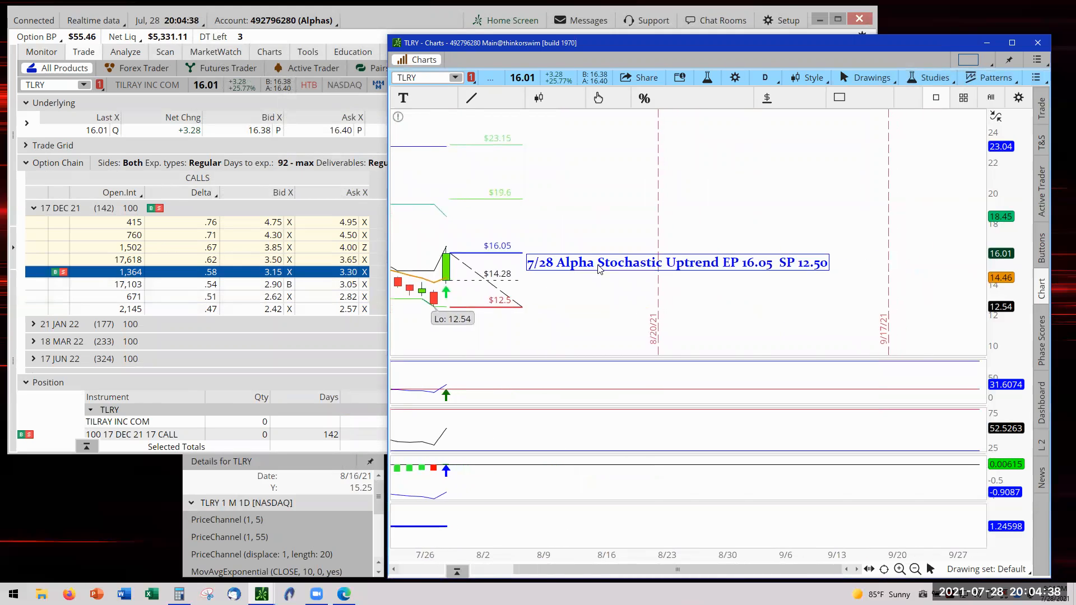
mouse_move(628, 268)
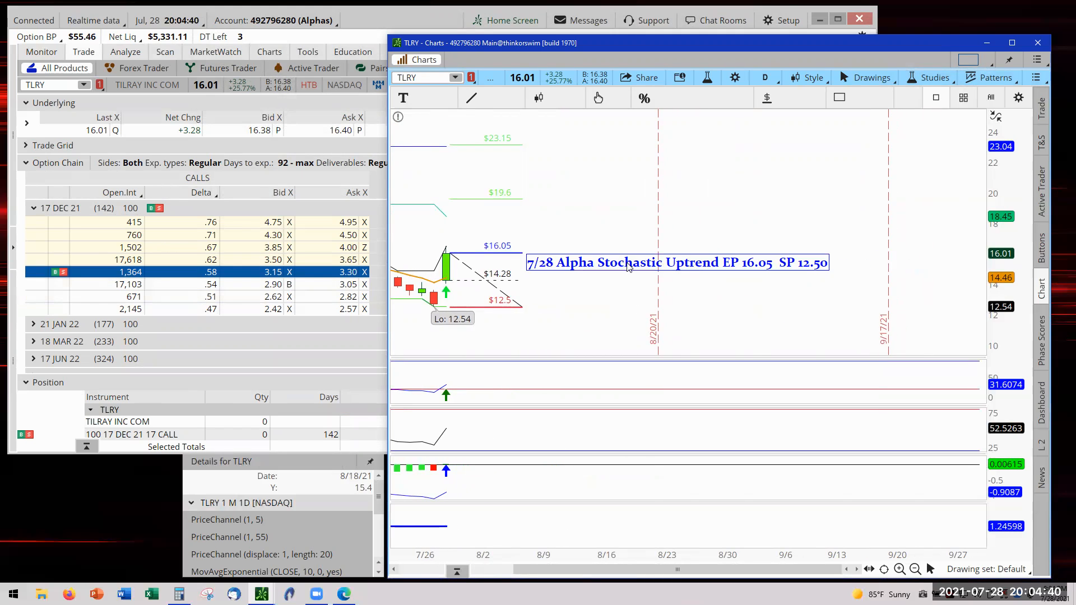
mouse_move(731, 272)
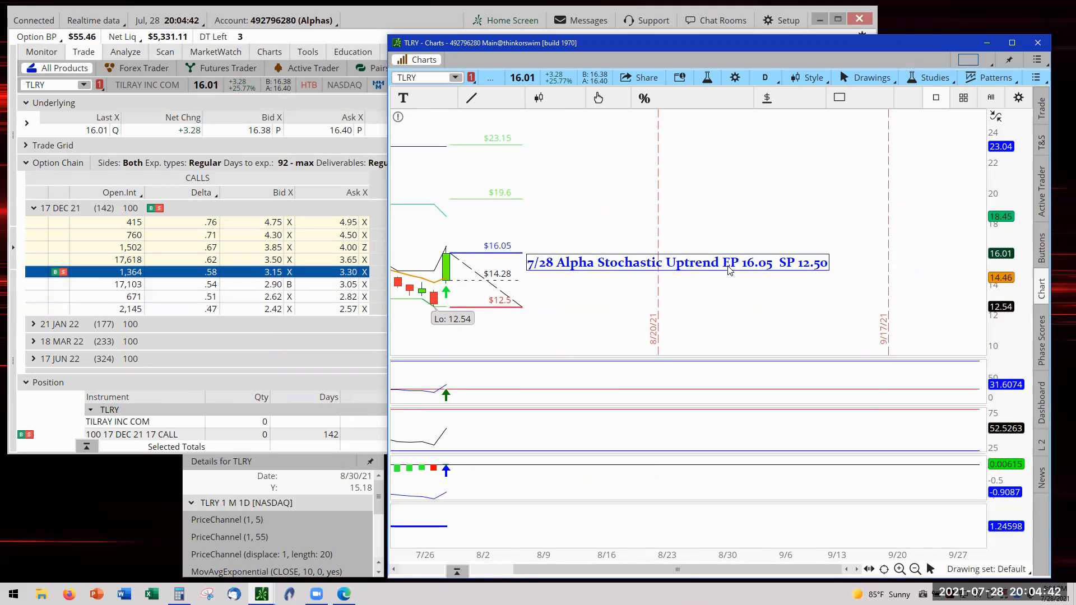
mouse_move(794, 271)
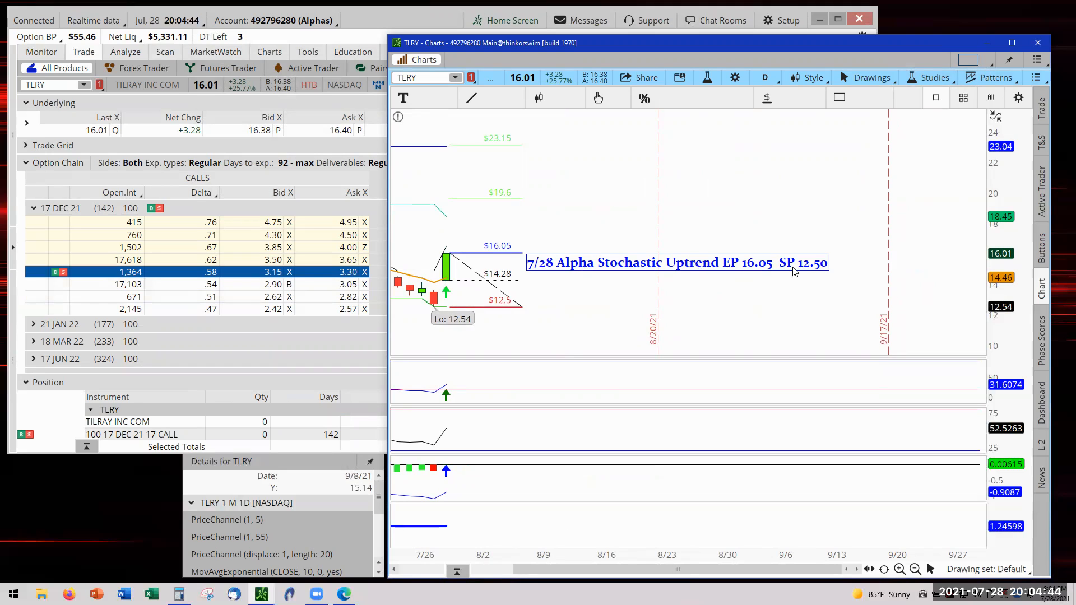
mouse_move(522, 313)
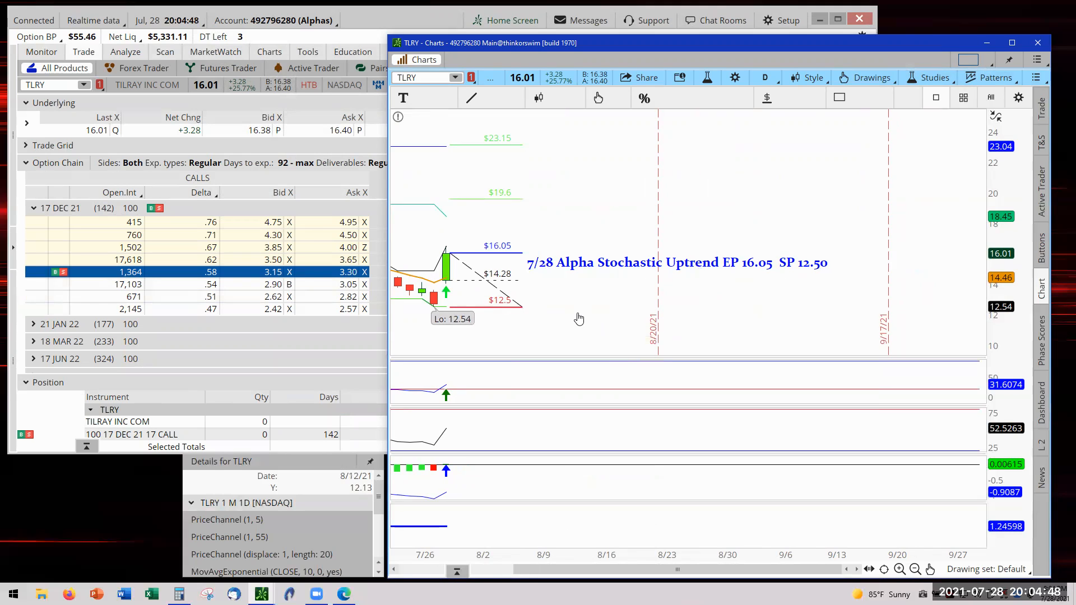
mouse_move(618, 337)
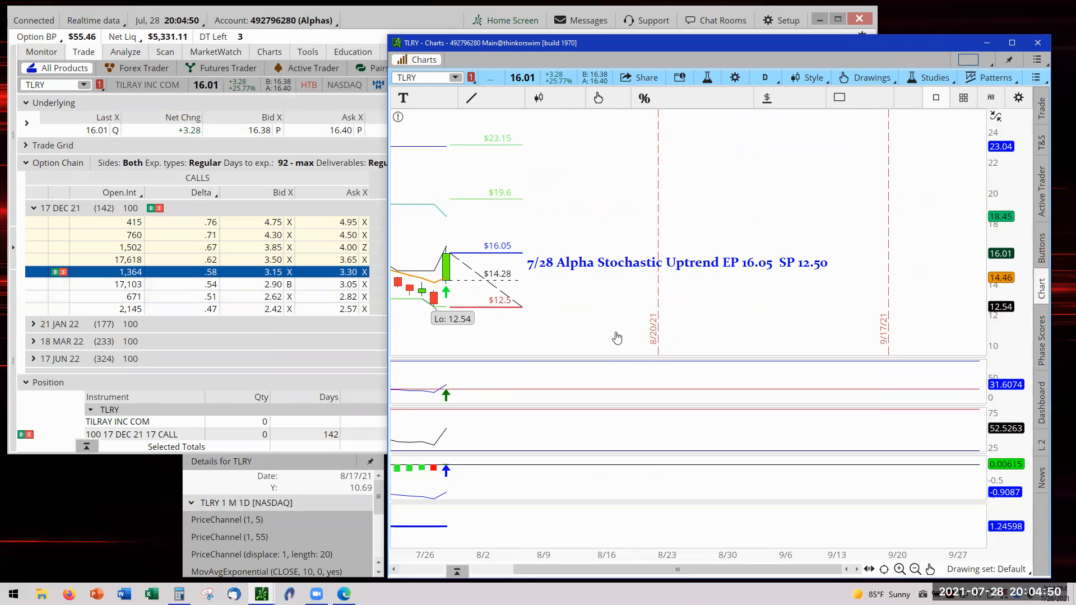
Step: Add the lines 'Exit: Ratio Intial Stop', 'EP stop' and '1st Ratio Win' to the note's text
double_click(677, 262)
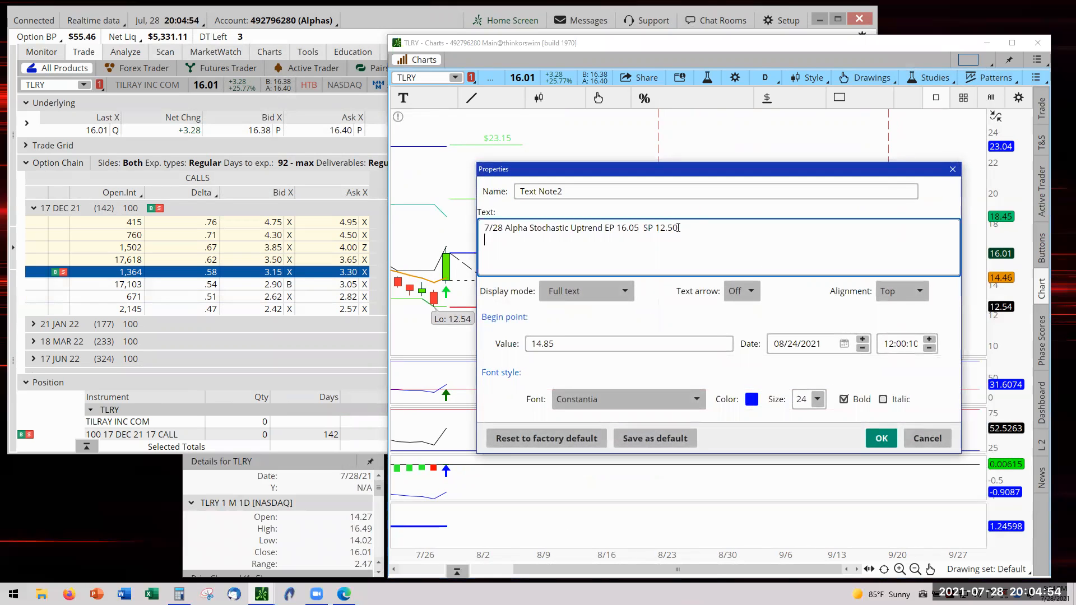
text(Ex)
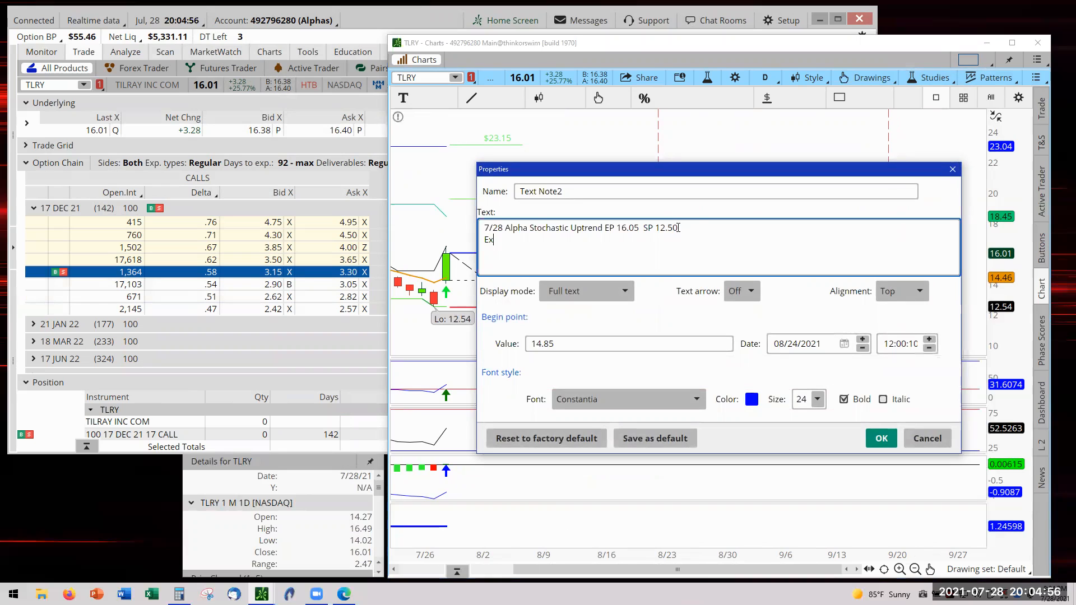
text(it:)
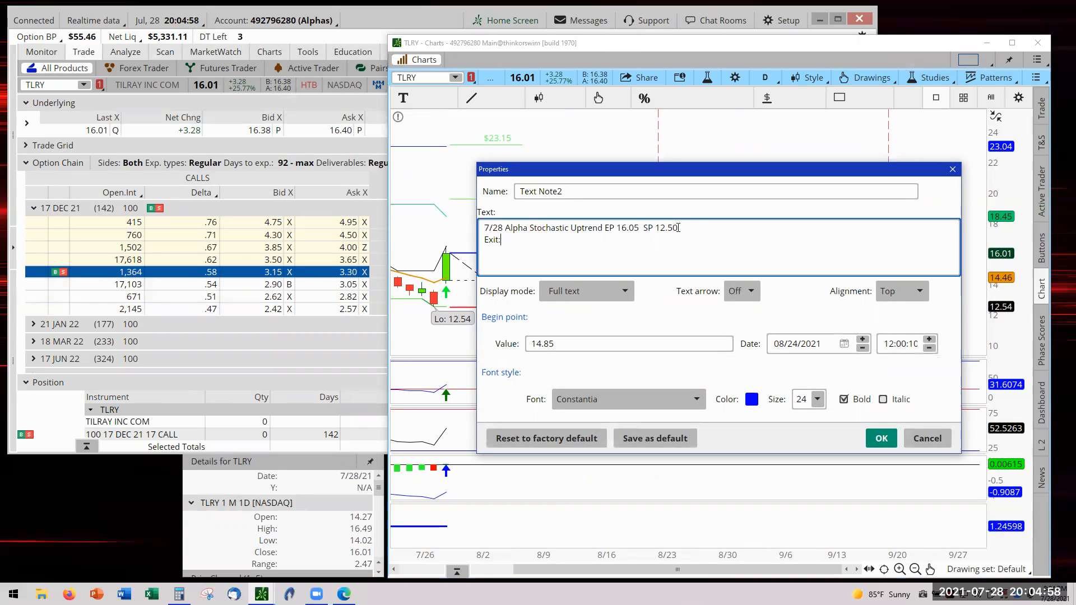
text(Rari)
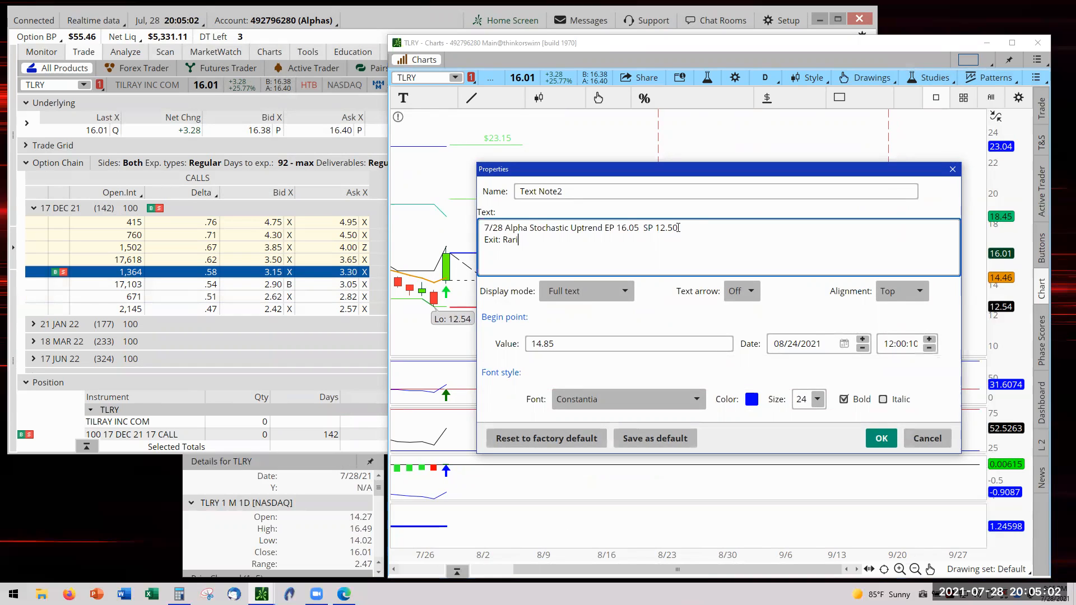
text(tio)
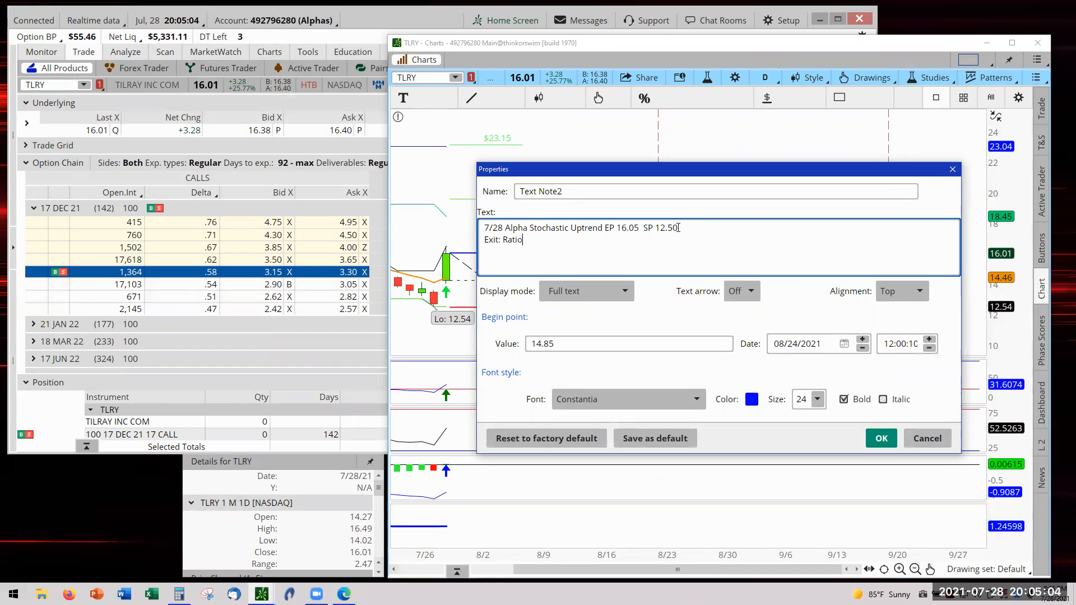
text(In)
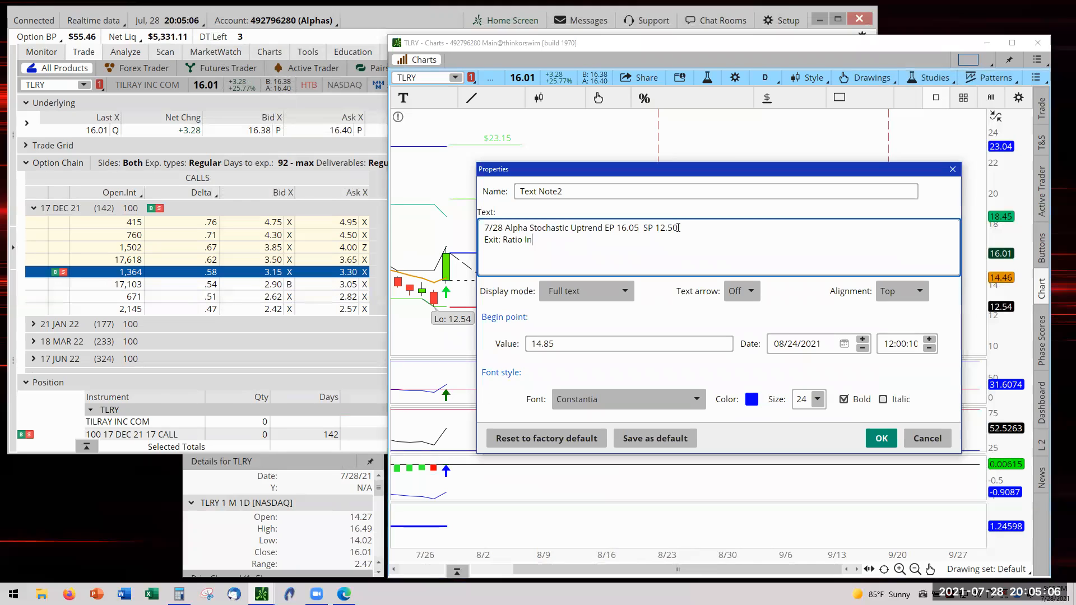
text(ital)
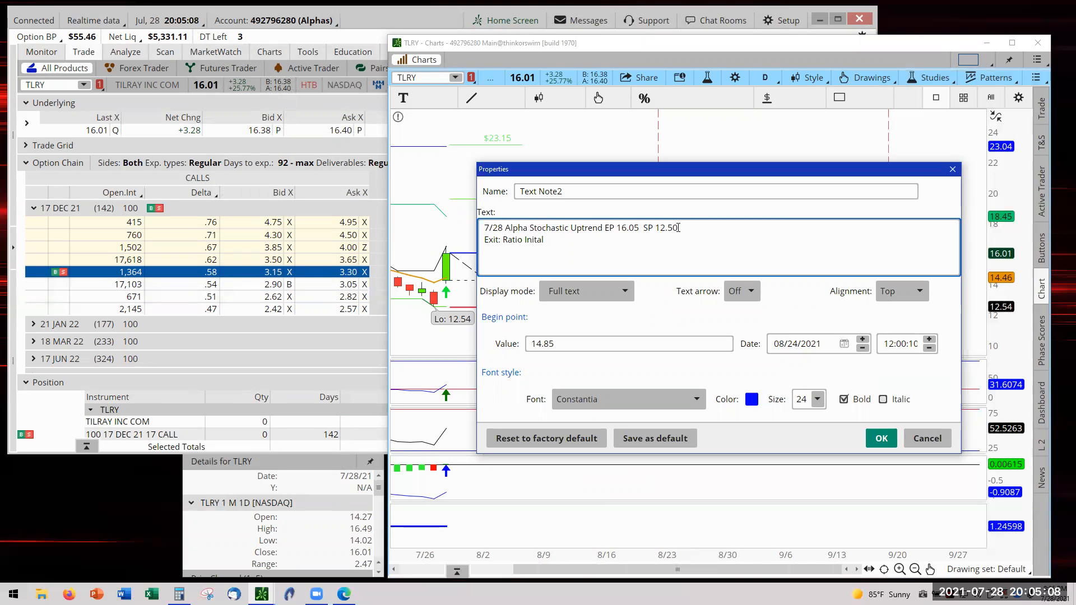
key(BackSpace)
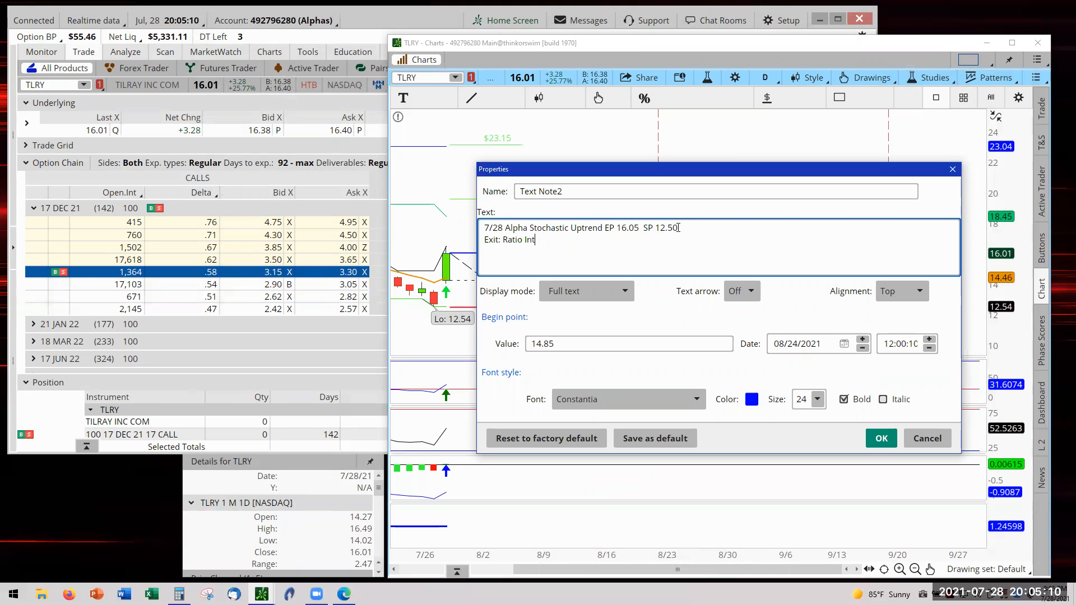
text(ial)
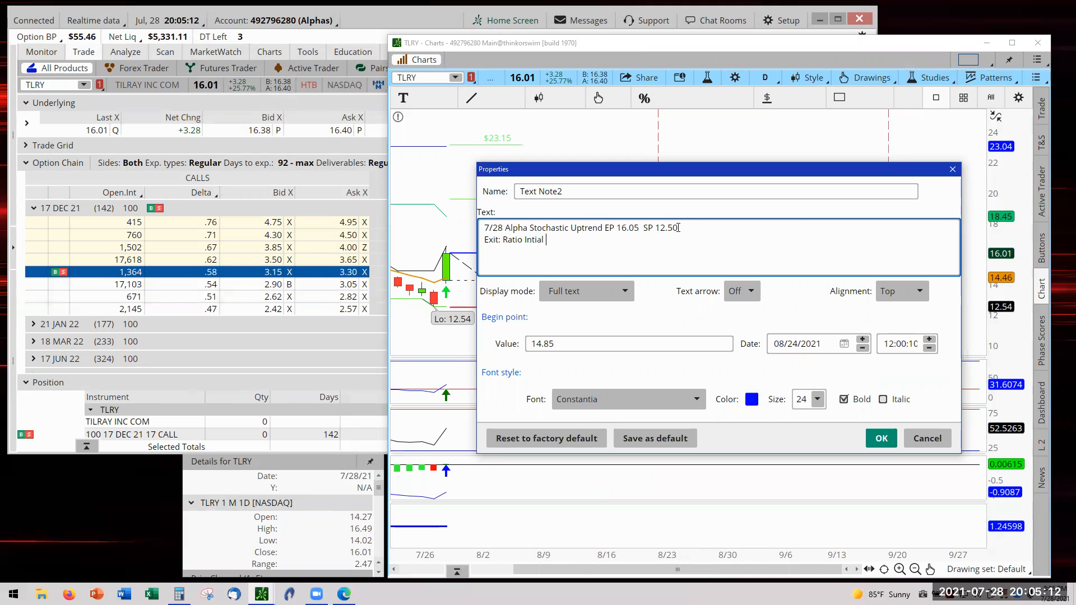
text(Stop)
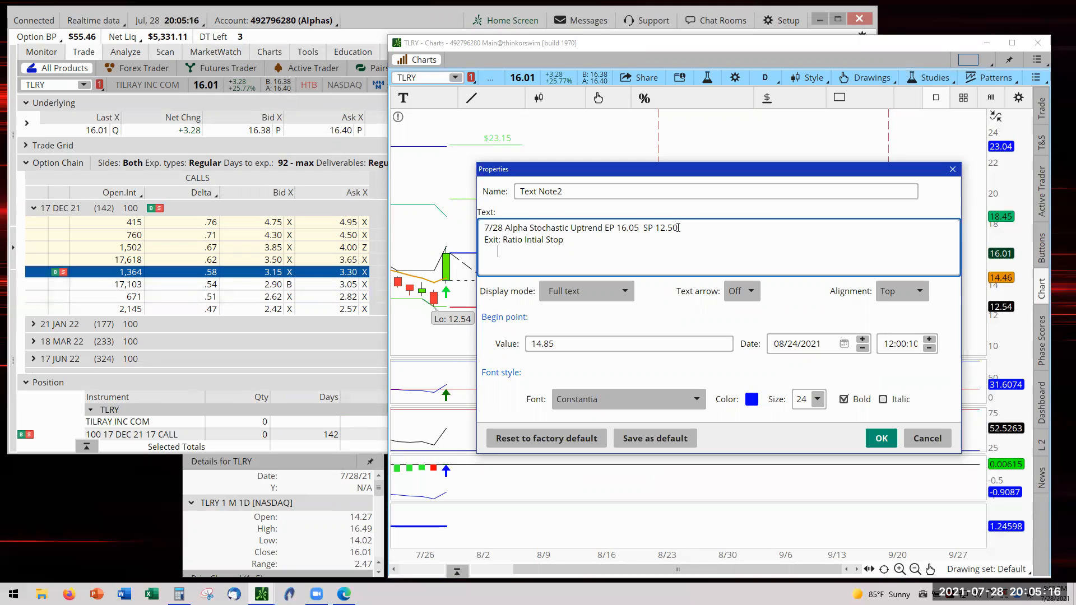
text(E)
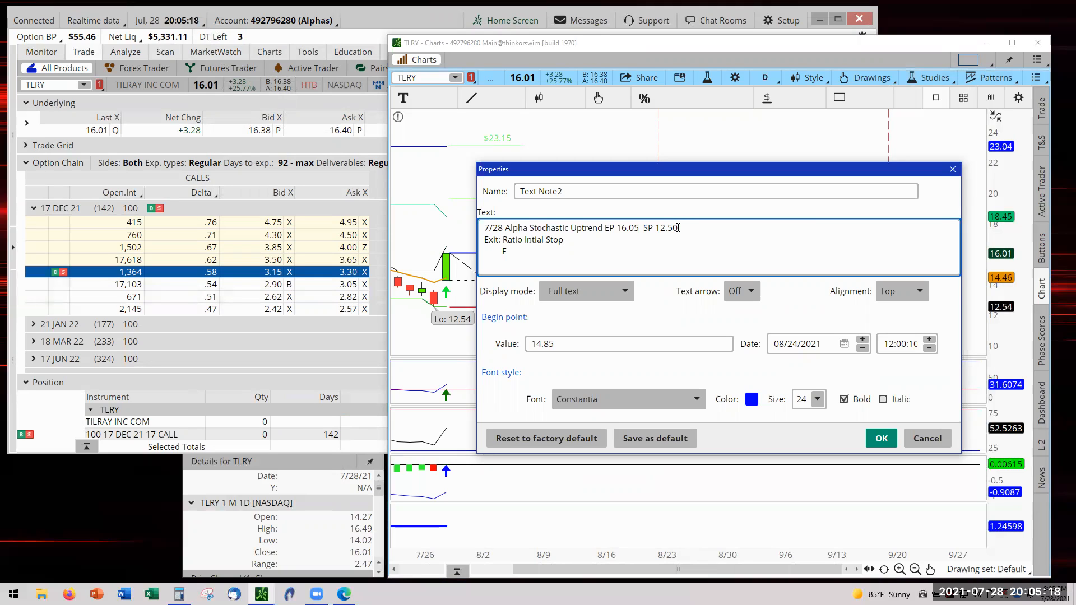
text(P stop)
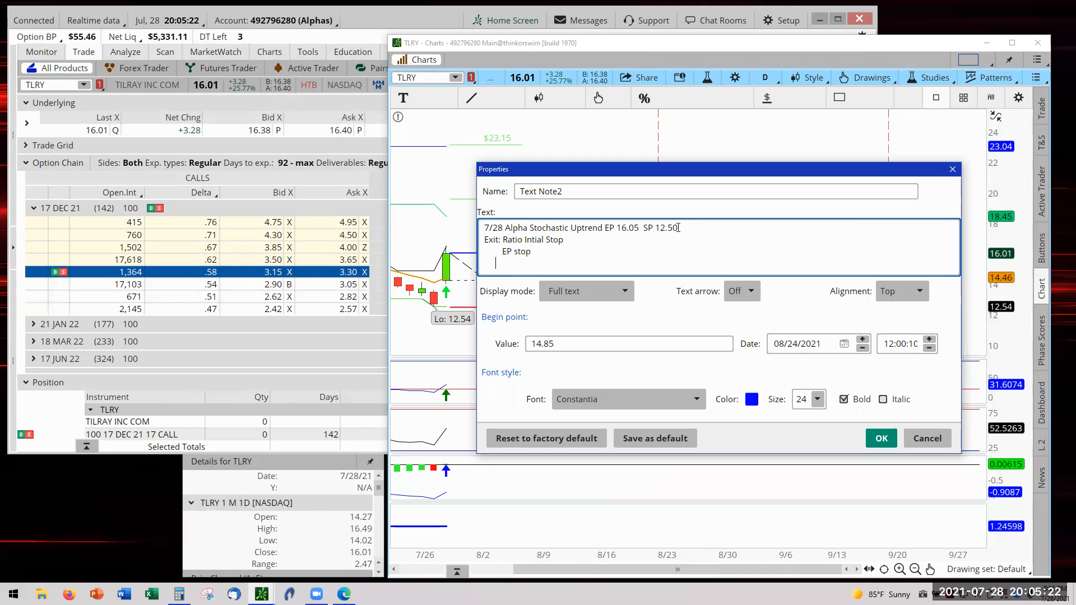
text(1)
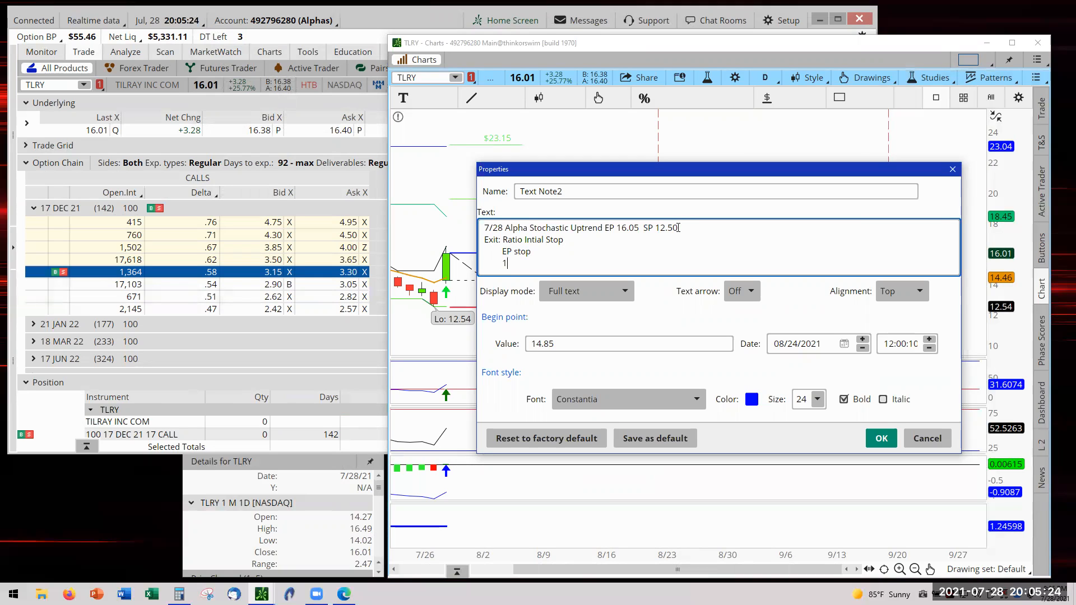
text(st Ra)
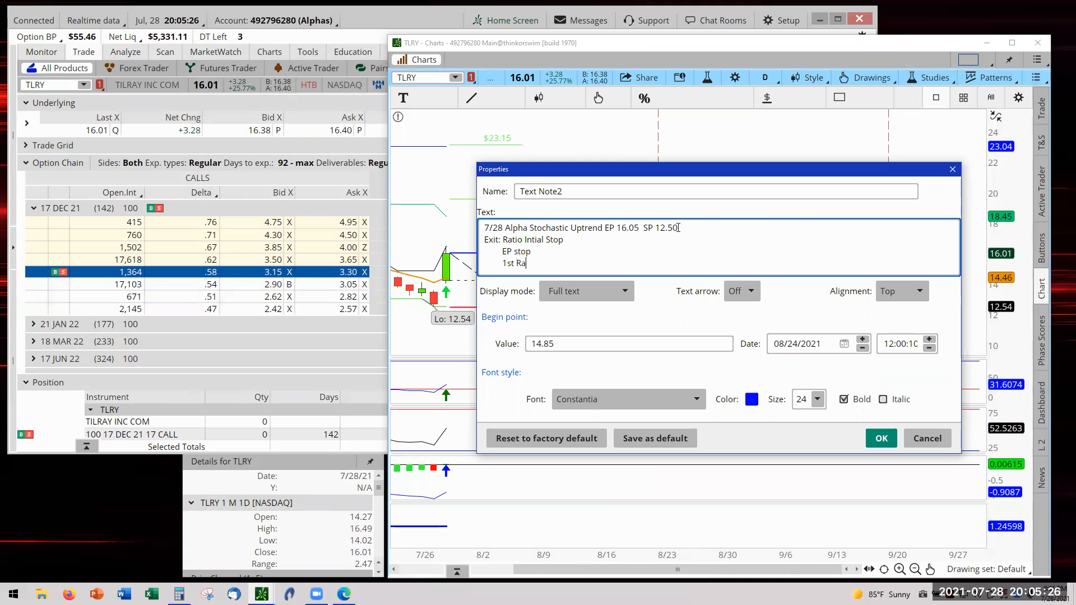
text(tio Win)
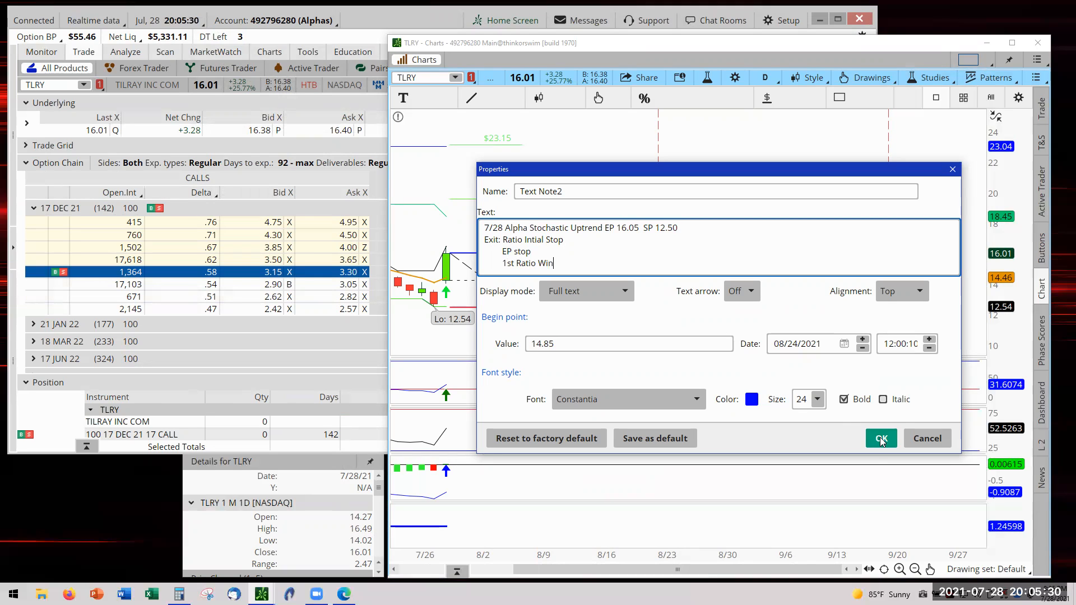
Step: Apply the edited note with its exit lines to the chart
click(881, 438)
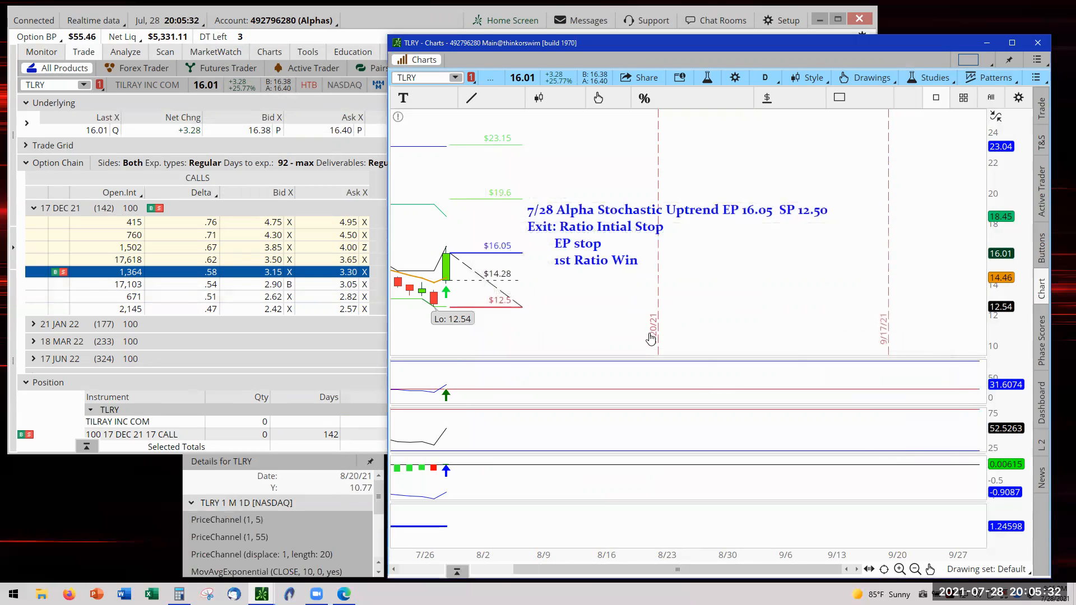
mouse_move(674, 332)
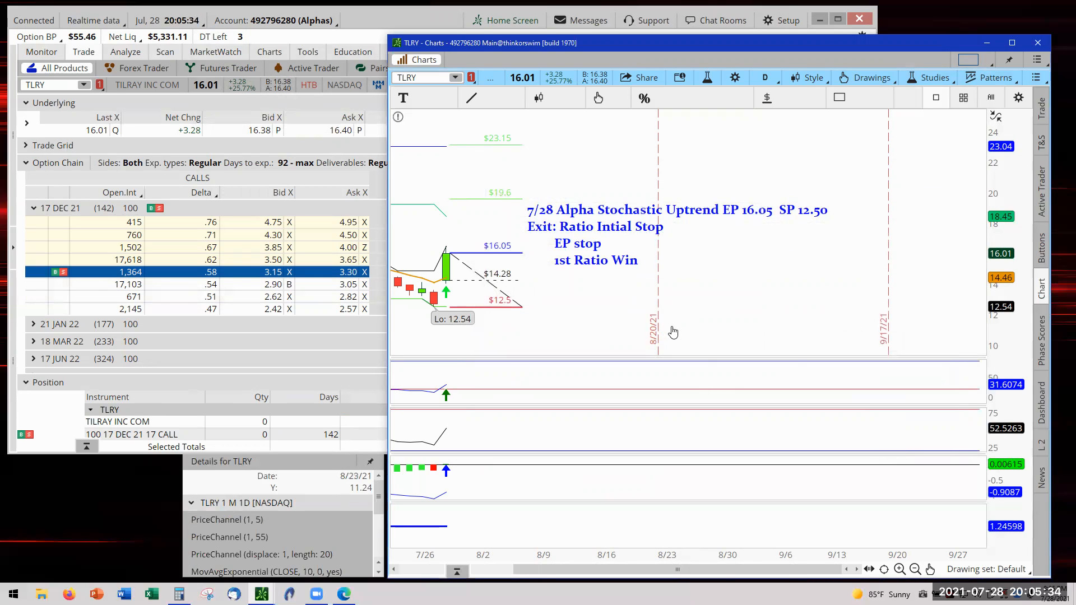
mouse_move(711, 337)
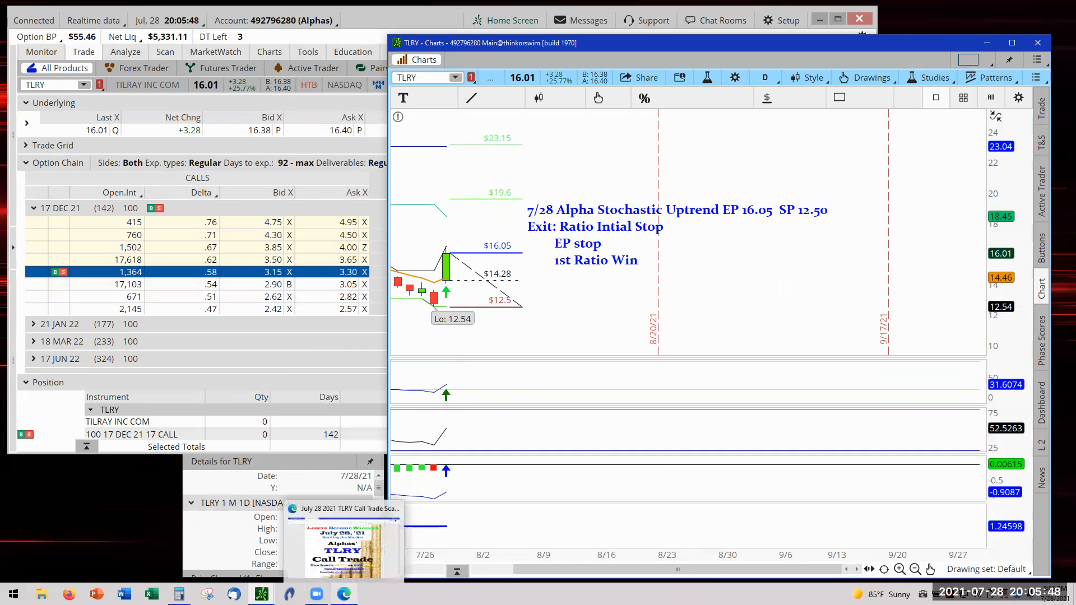
Step: Switch to the TLRY Call Trade title slide in Edge
click(343, 543)
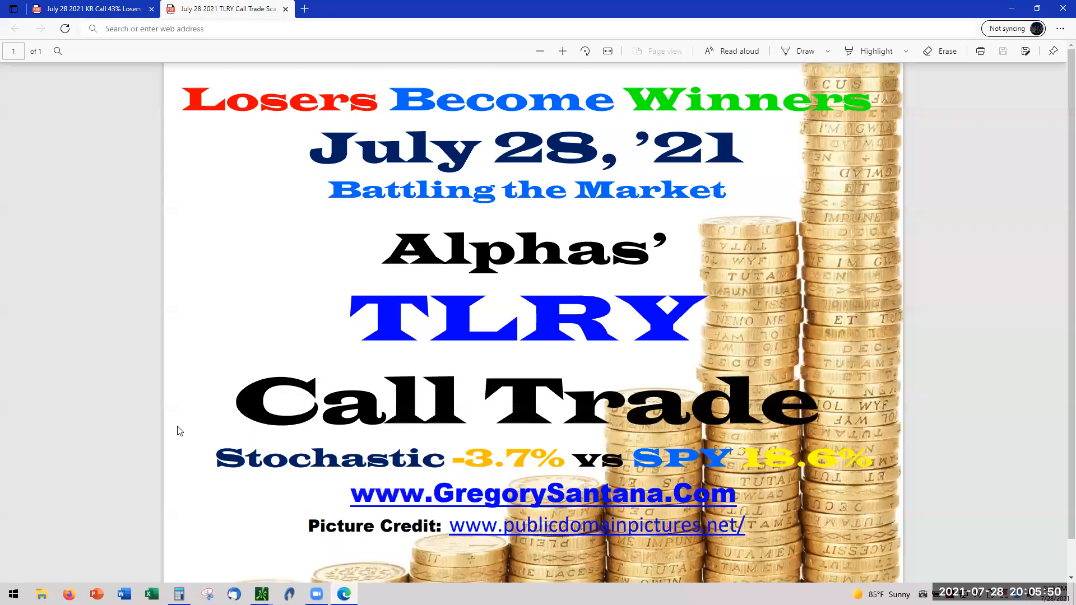